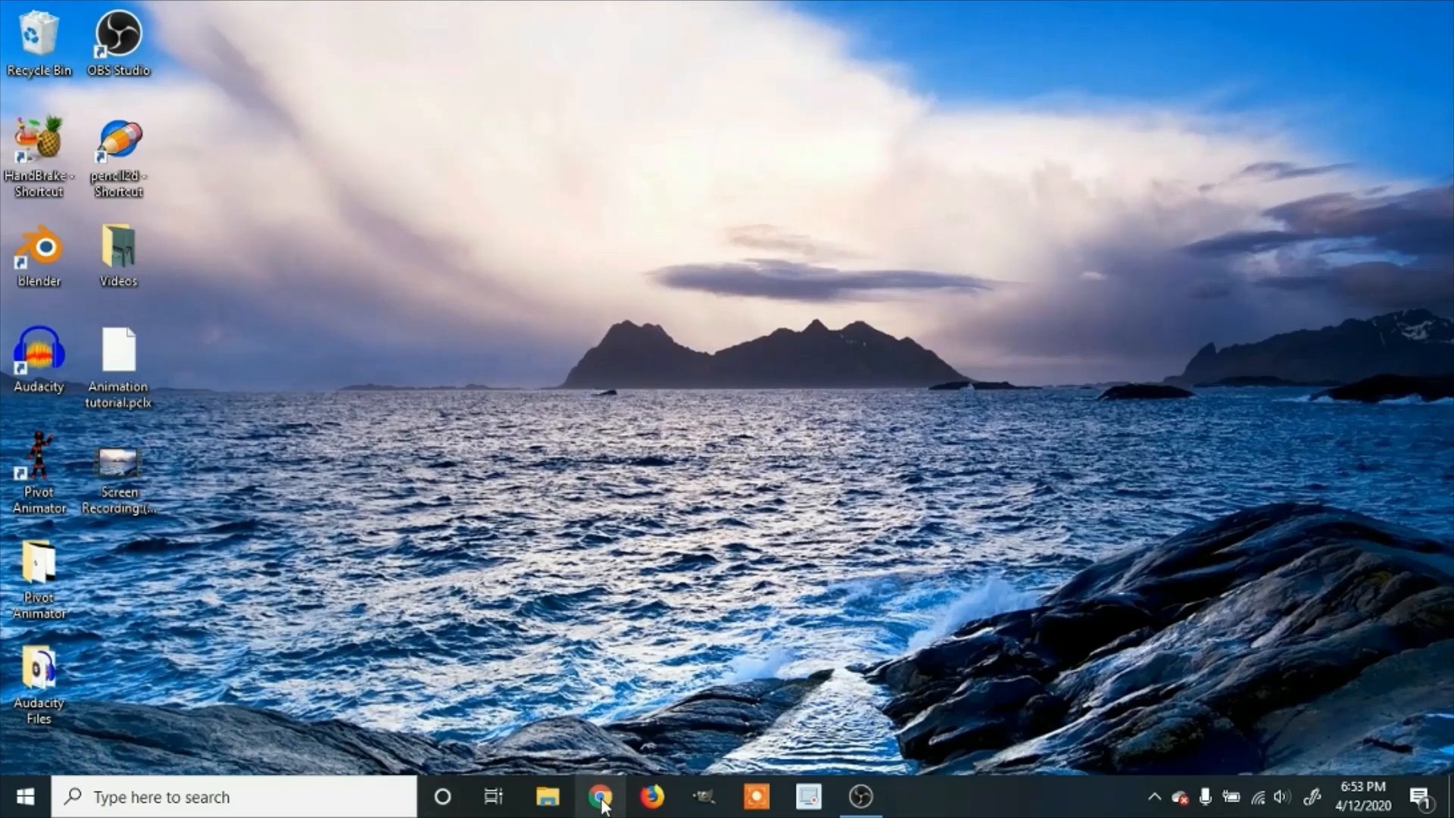
Launch Chrome and run a Google search for 'free cam 8' from the address-bar suggestion.
{"action": "left_click", "coordinate": [595, 796]}
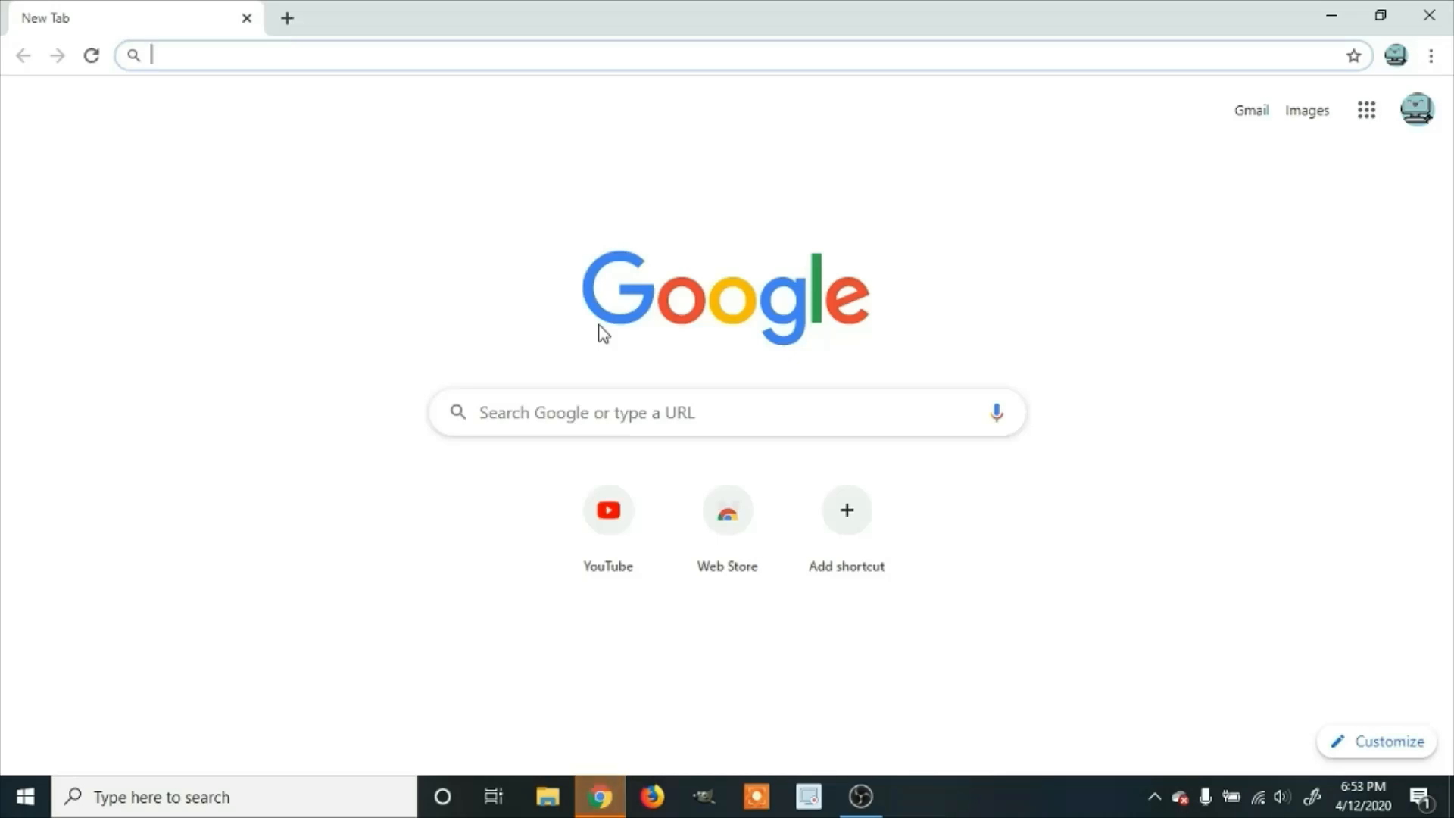
{"action": "mouse_move", "coordinate": [627, 300]}
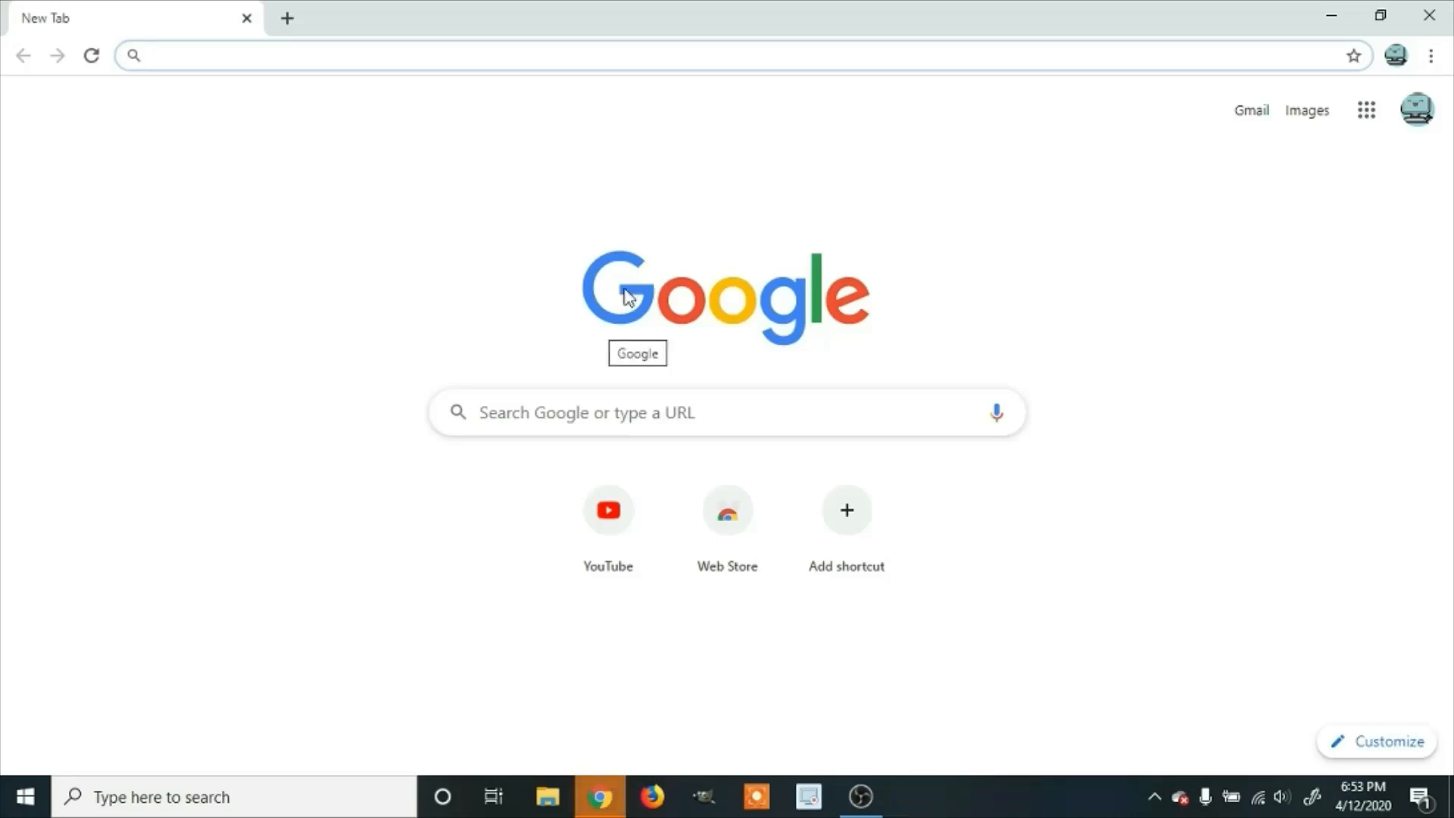
{"action": "type", "text": "f"}
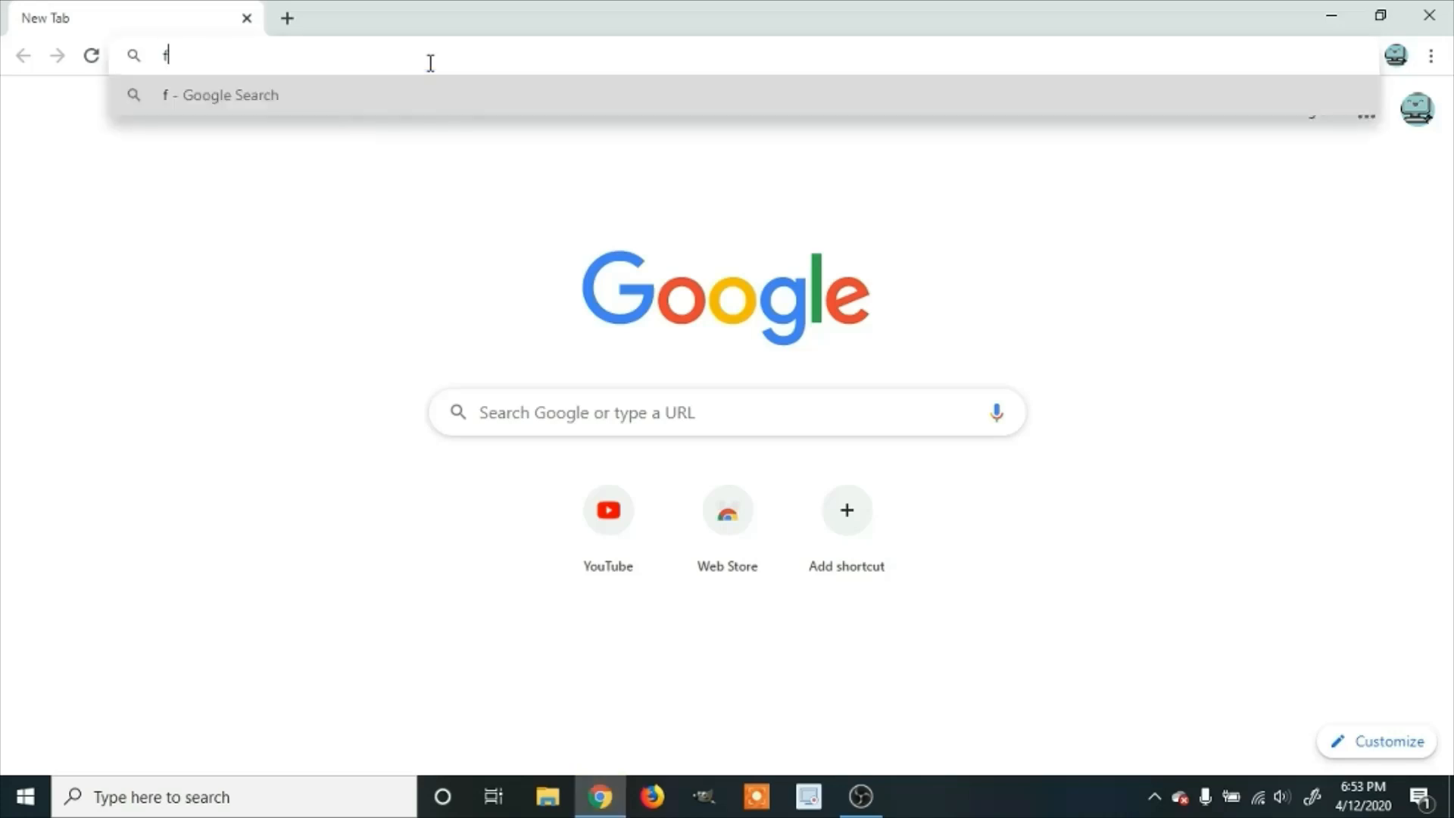
{"action": "type", "text": "ree cam"}
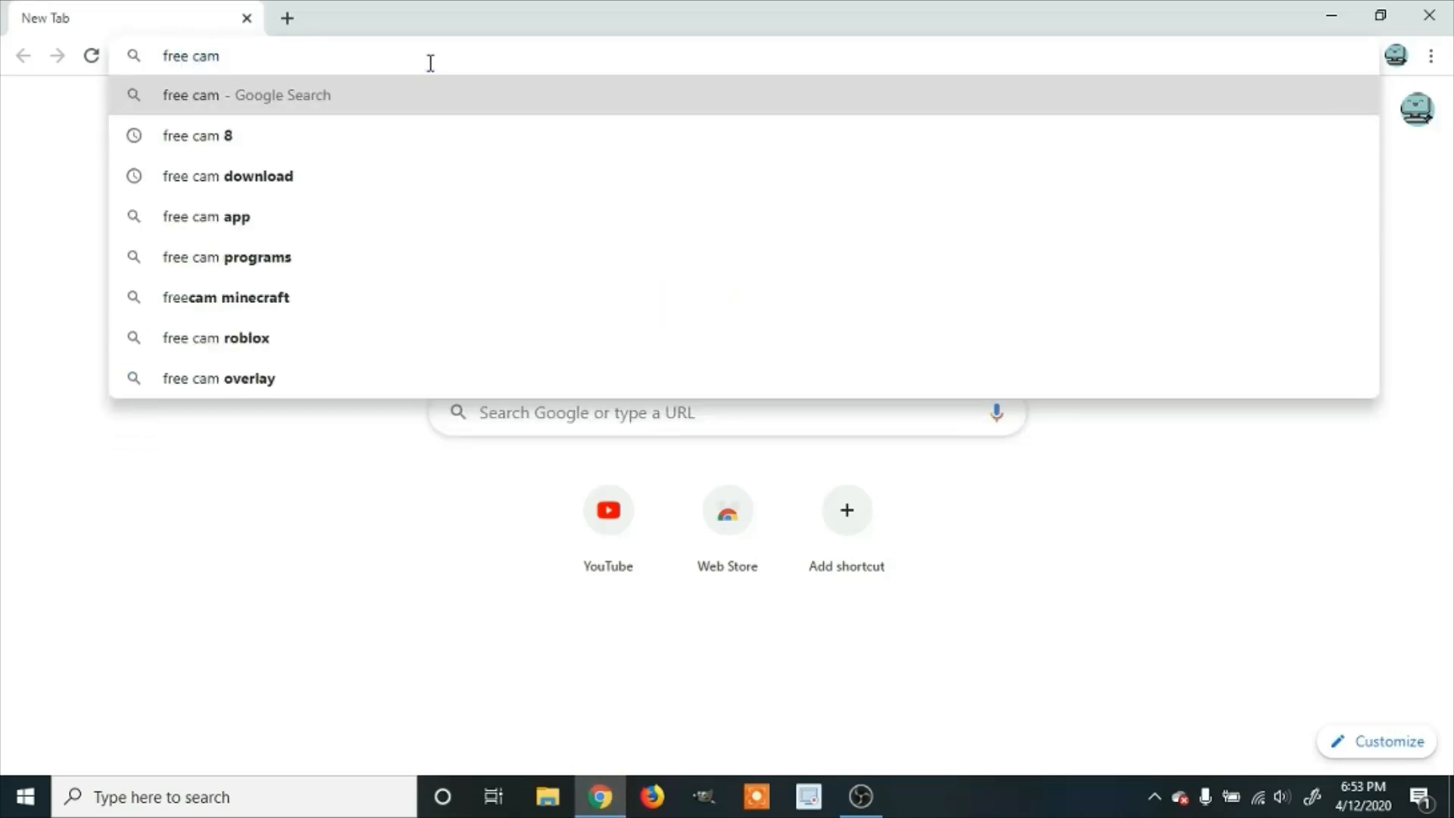
{"action": "left_click", "coordinate": [199, 136]}
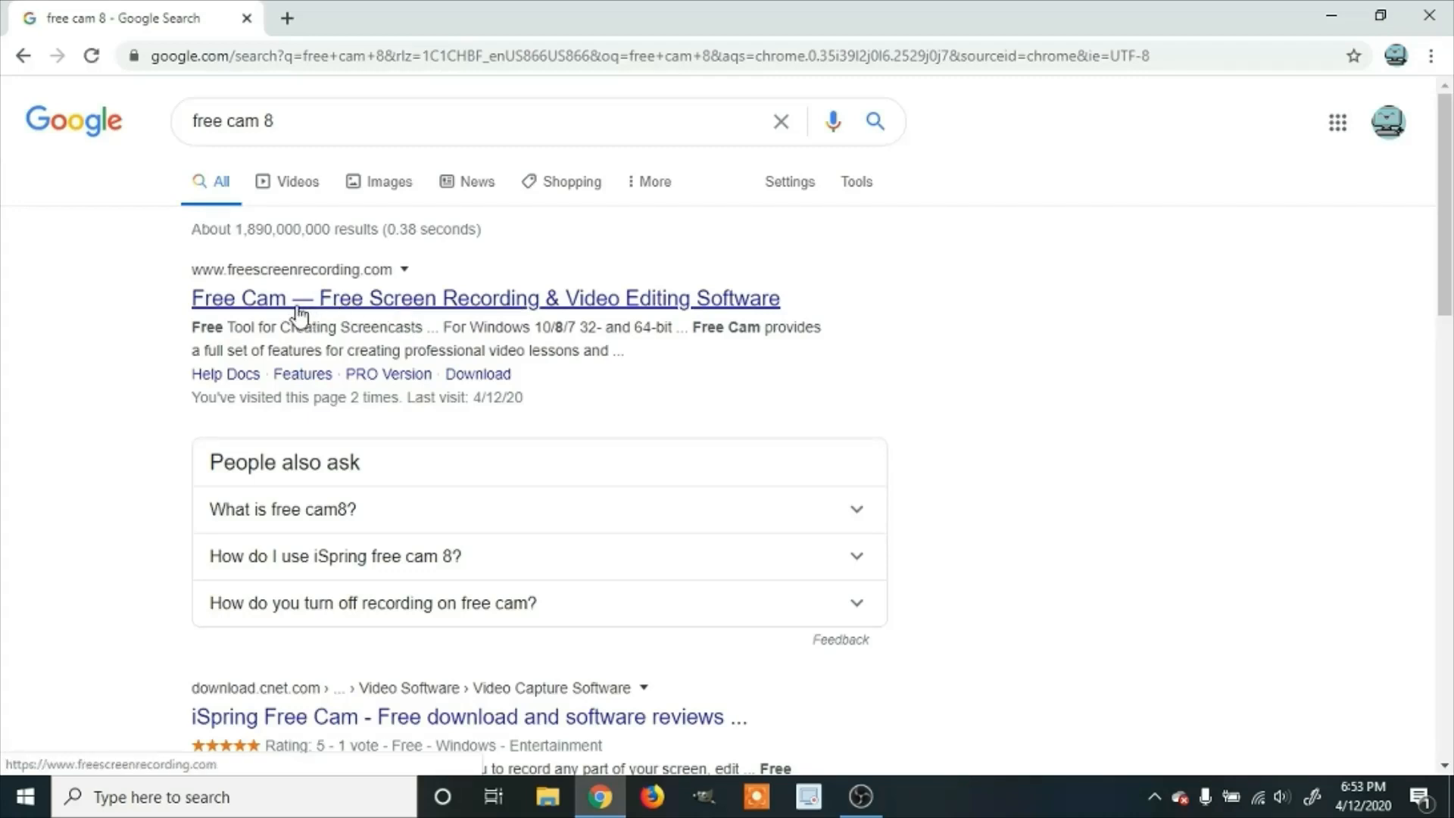
Visit the Free Cam site from the top result and download the Free Cam .msi installer.
{"action": "left_click", "coordinate": [295, 298]}
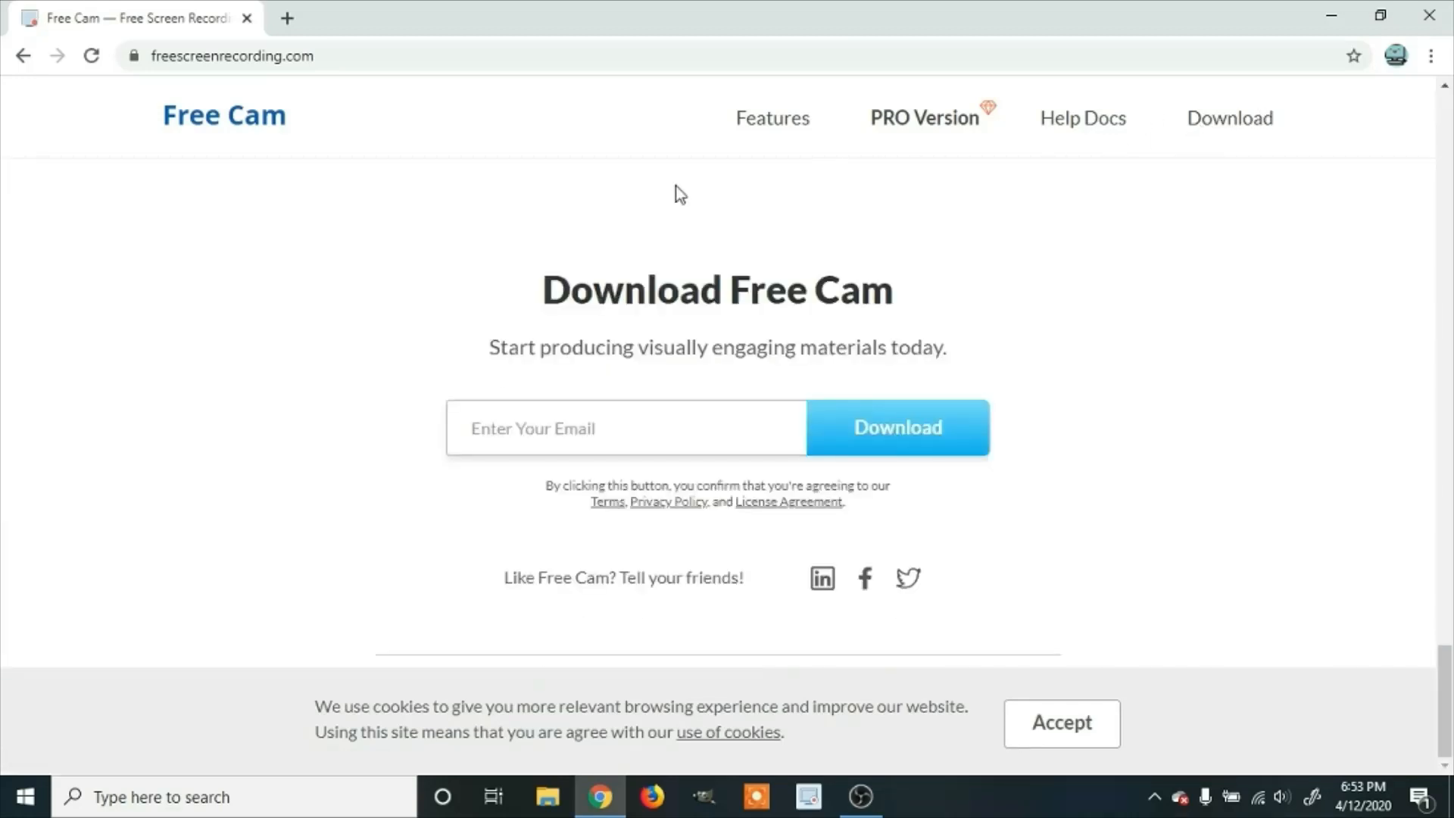
{"action": "mouse_move", "coordinate": [669, 449]}
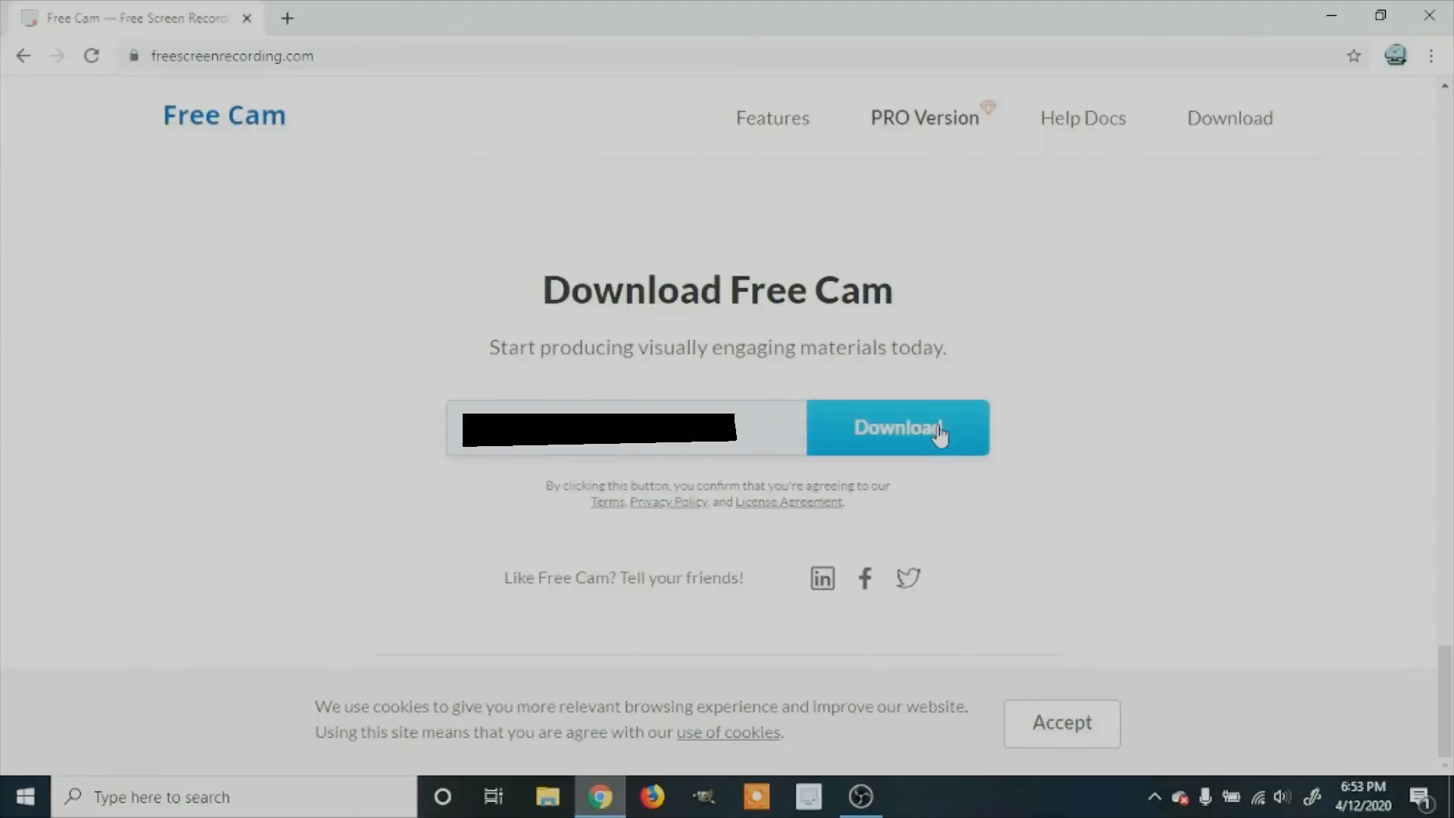
{"action": "left_click", "coordinate": [939, 431]}
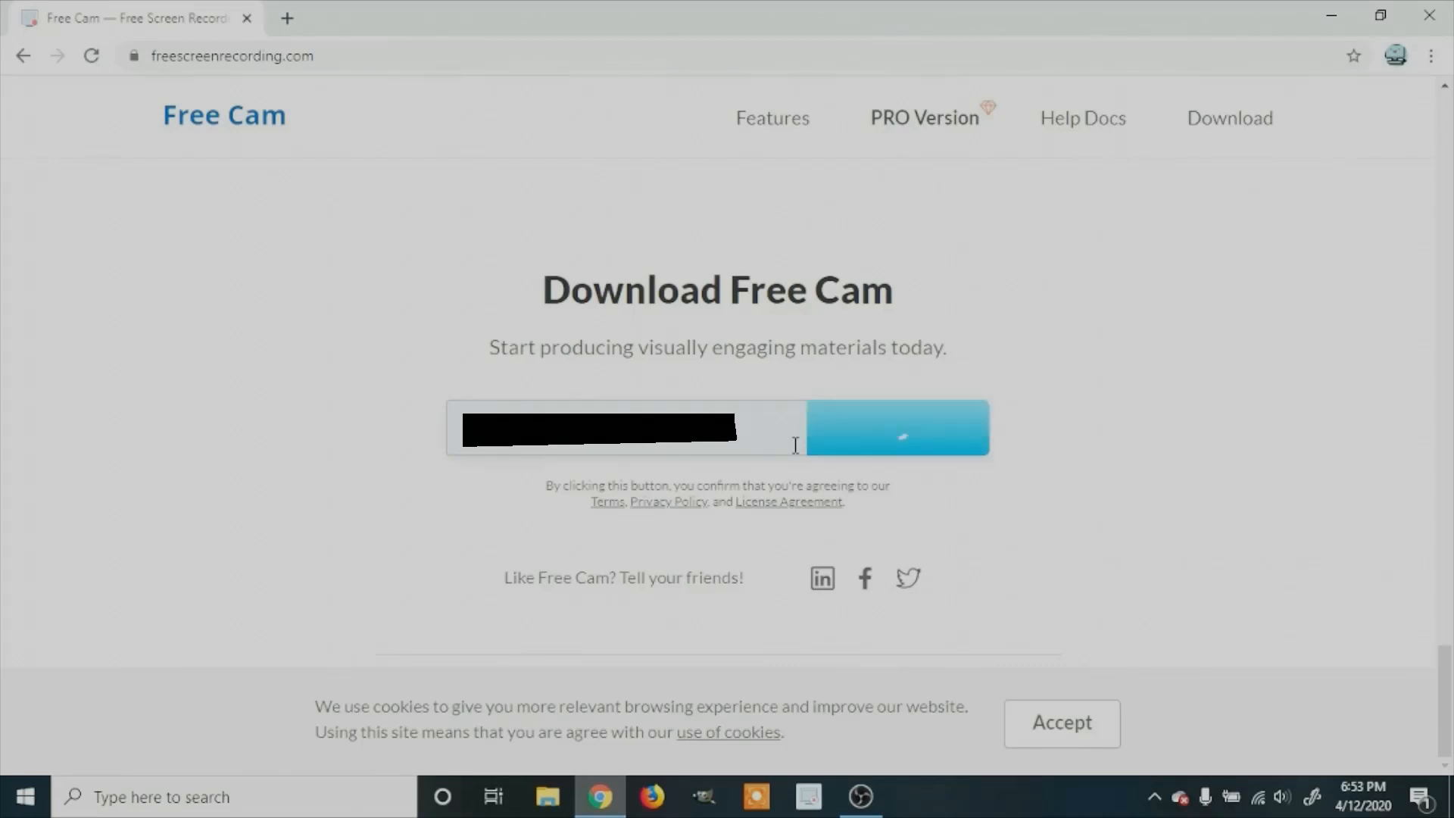
{"action": "left_click", "coordinate": [899, 427]}
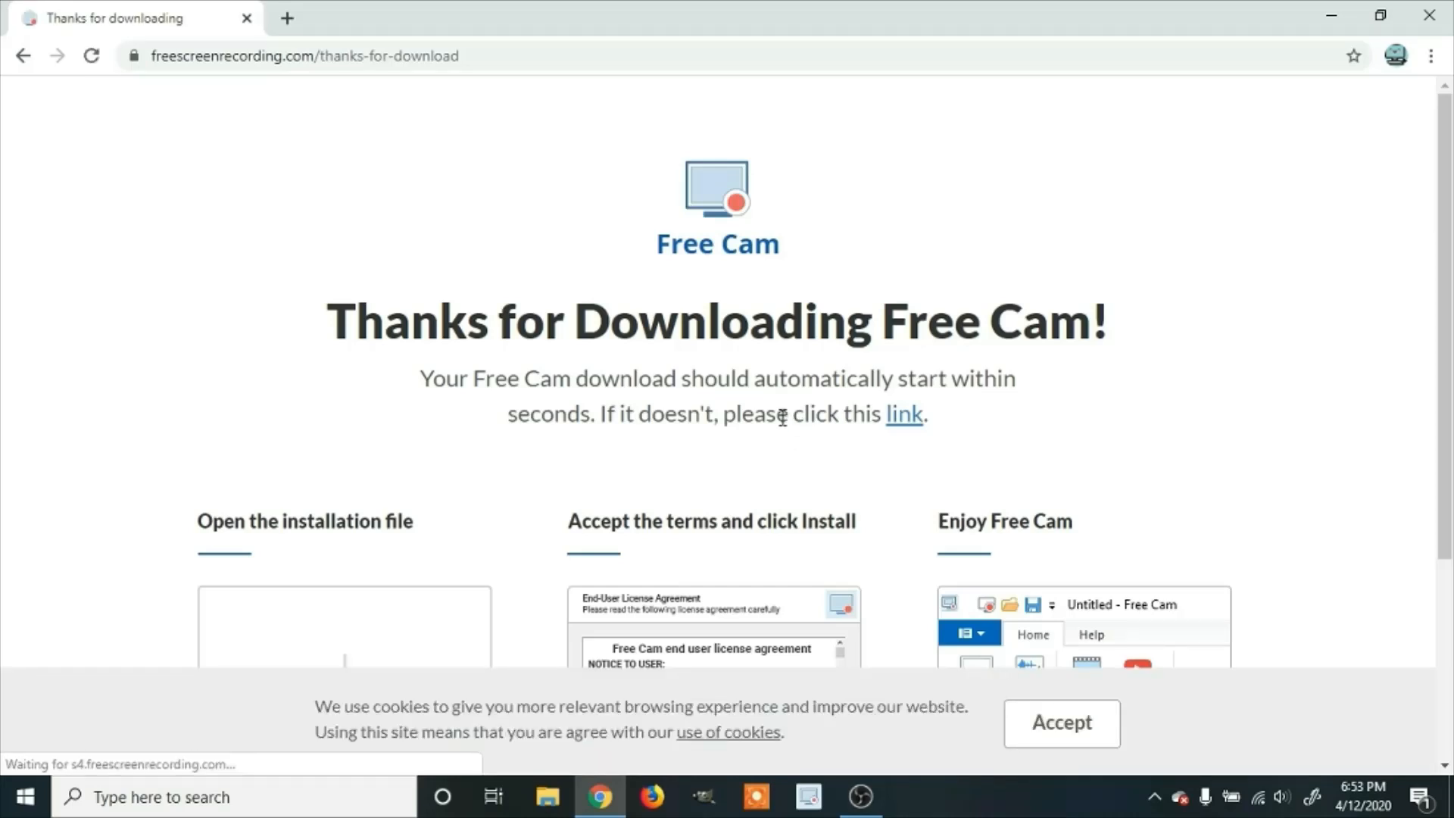
{"action": "left_click", "coordinate": [904, 413]}
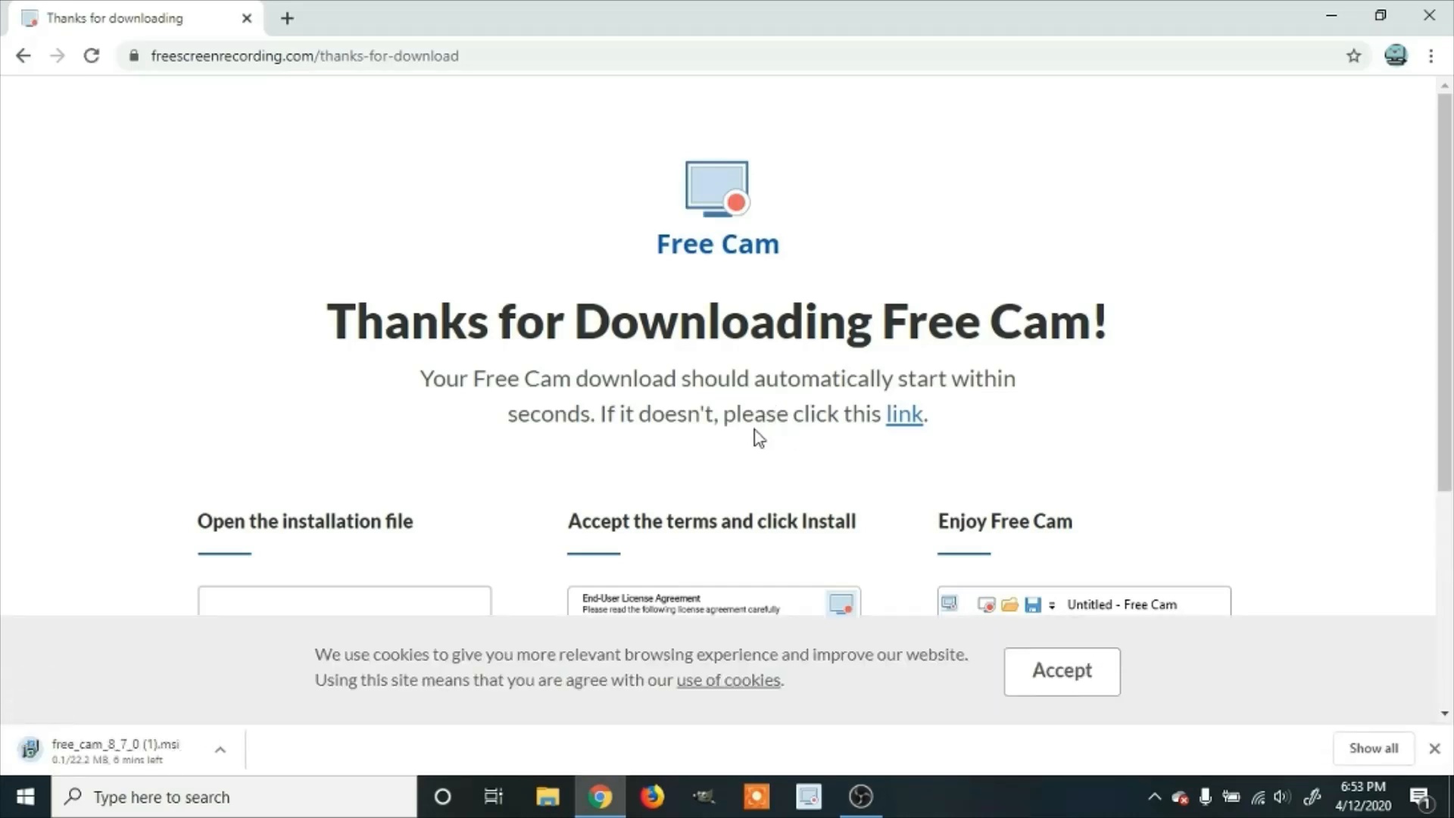
{"action": "scroll", "scroll_direction": "down", "scroll_amount": 3}
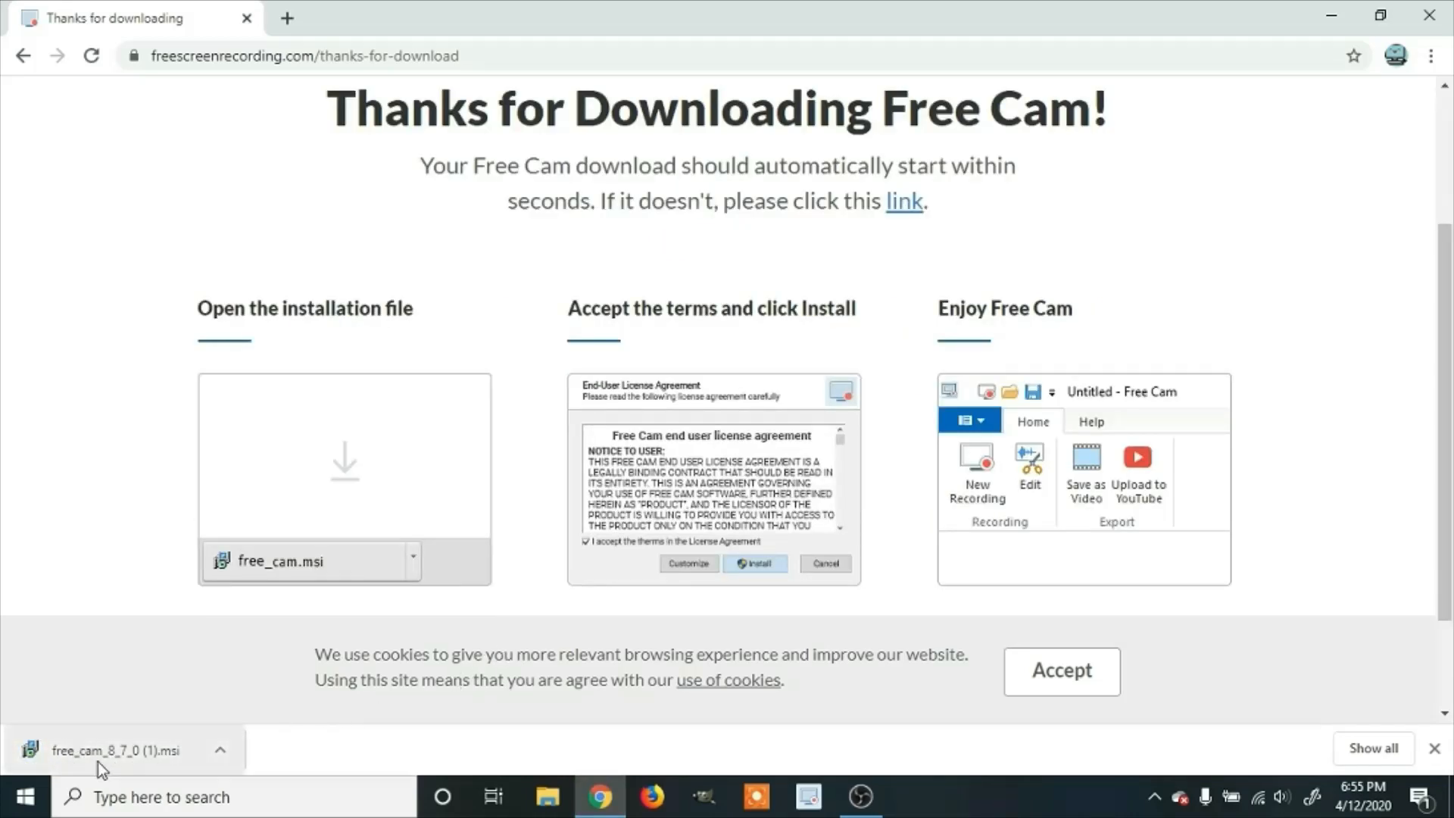
Run the downloaded installer, accept the license terms, install Free Cam 8 and launch it.
{"action": "left_click", "coordinate": [106, 754]}
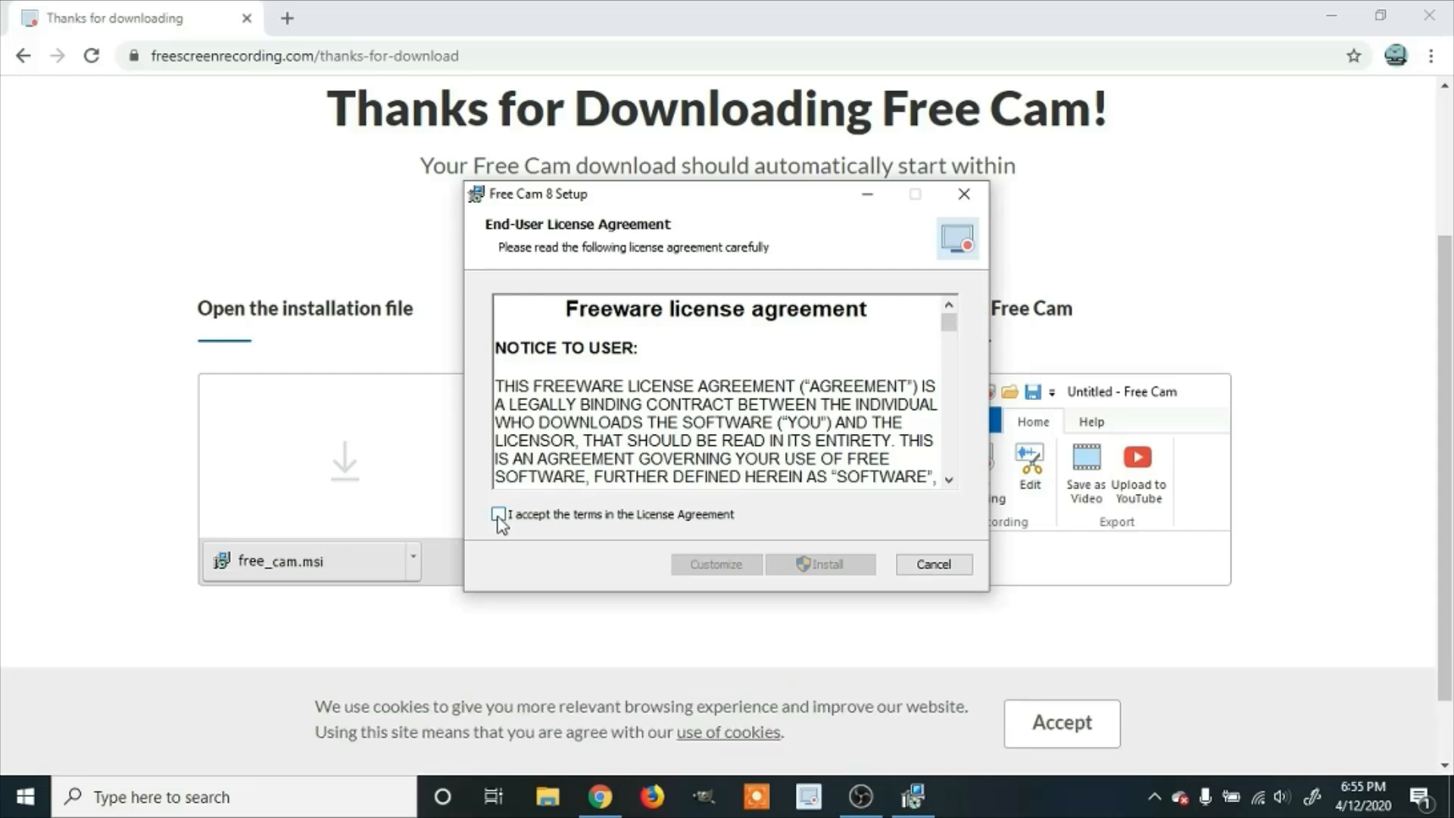
{"action": "left_click", "coordinate": [500, 515]}
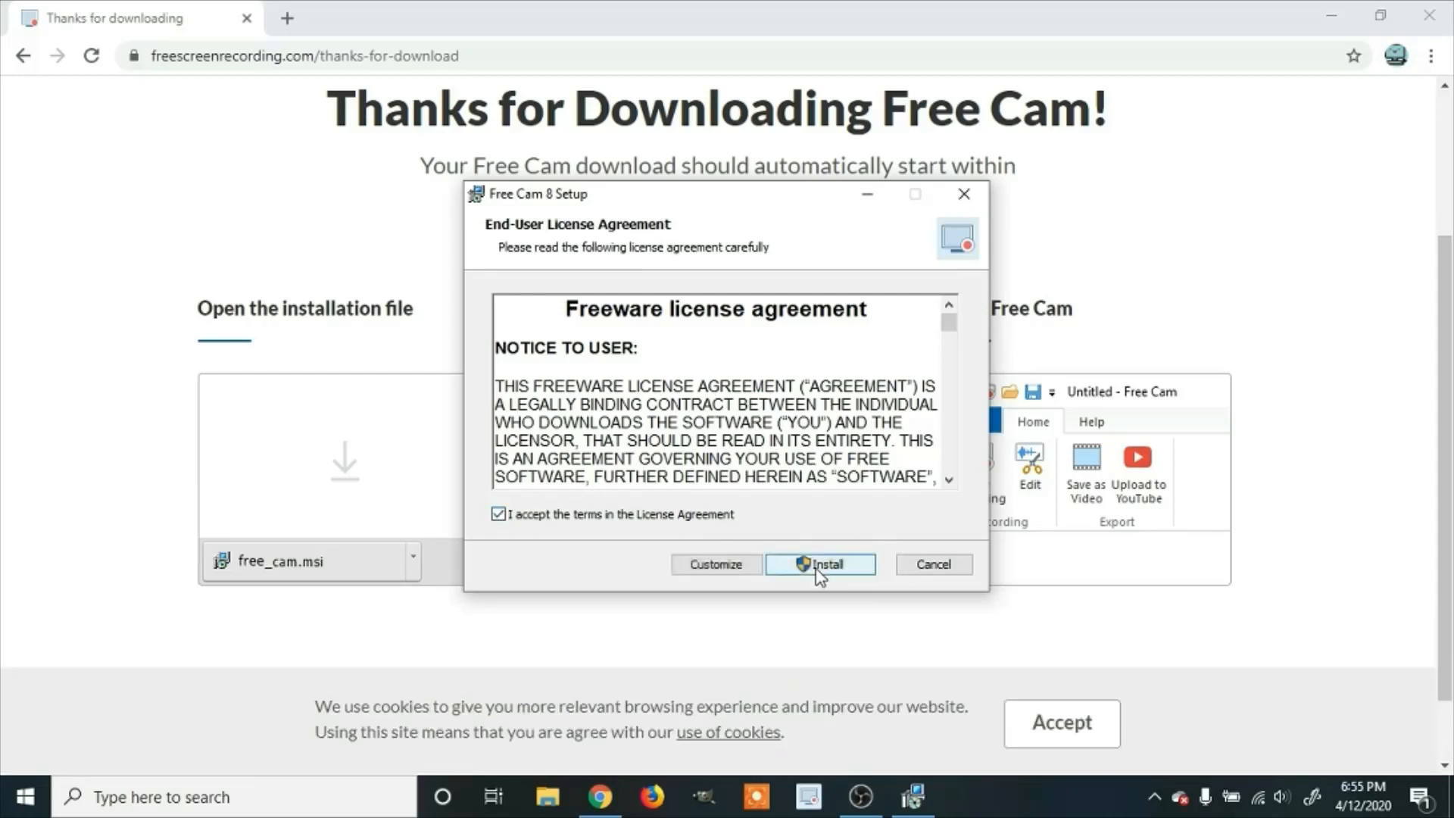
{"action": "left_click", "coordinate": [819, 563]}
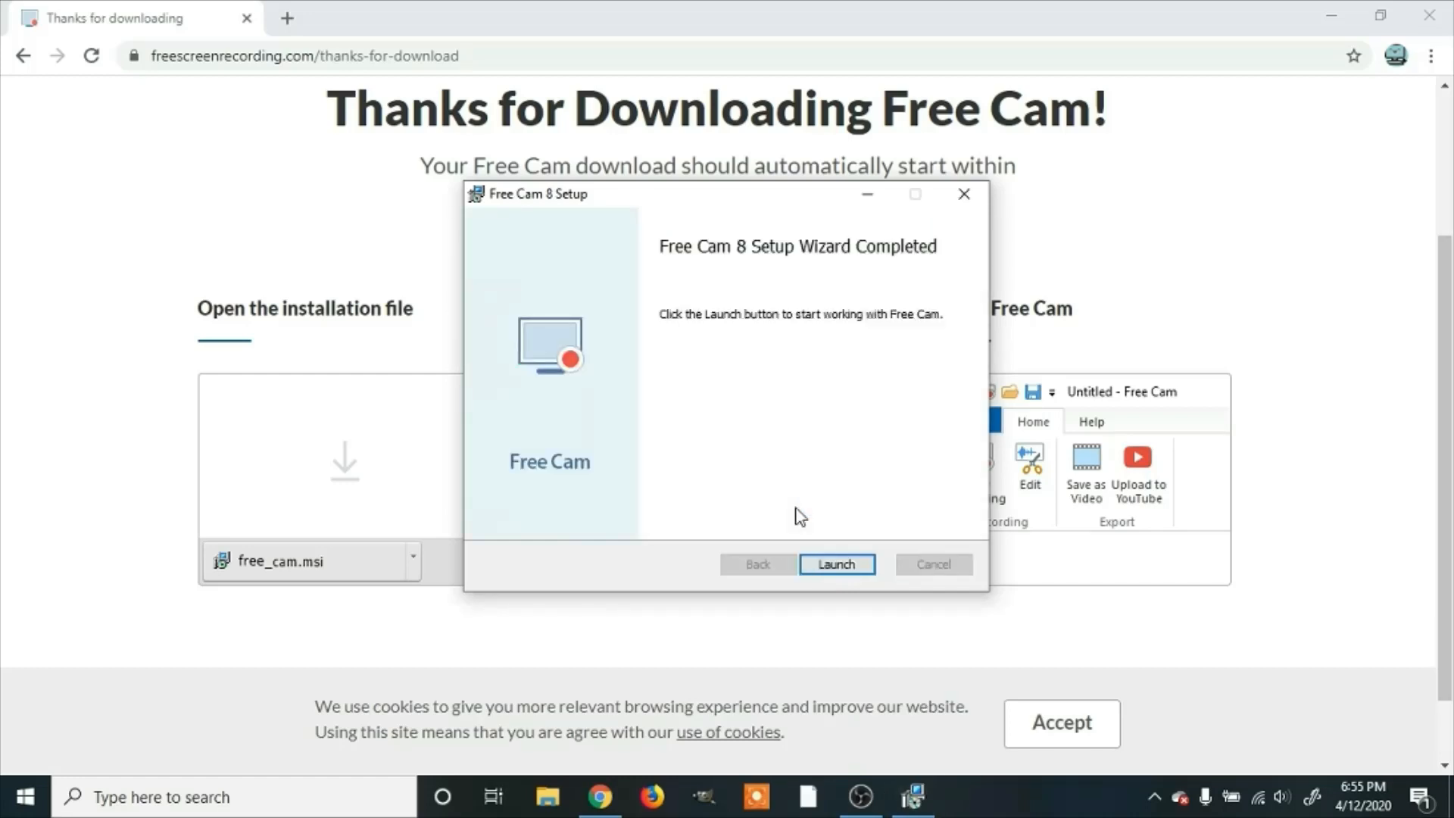
{"action": "left_click", "coordinate": [836, 563]}
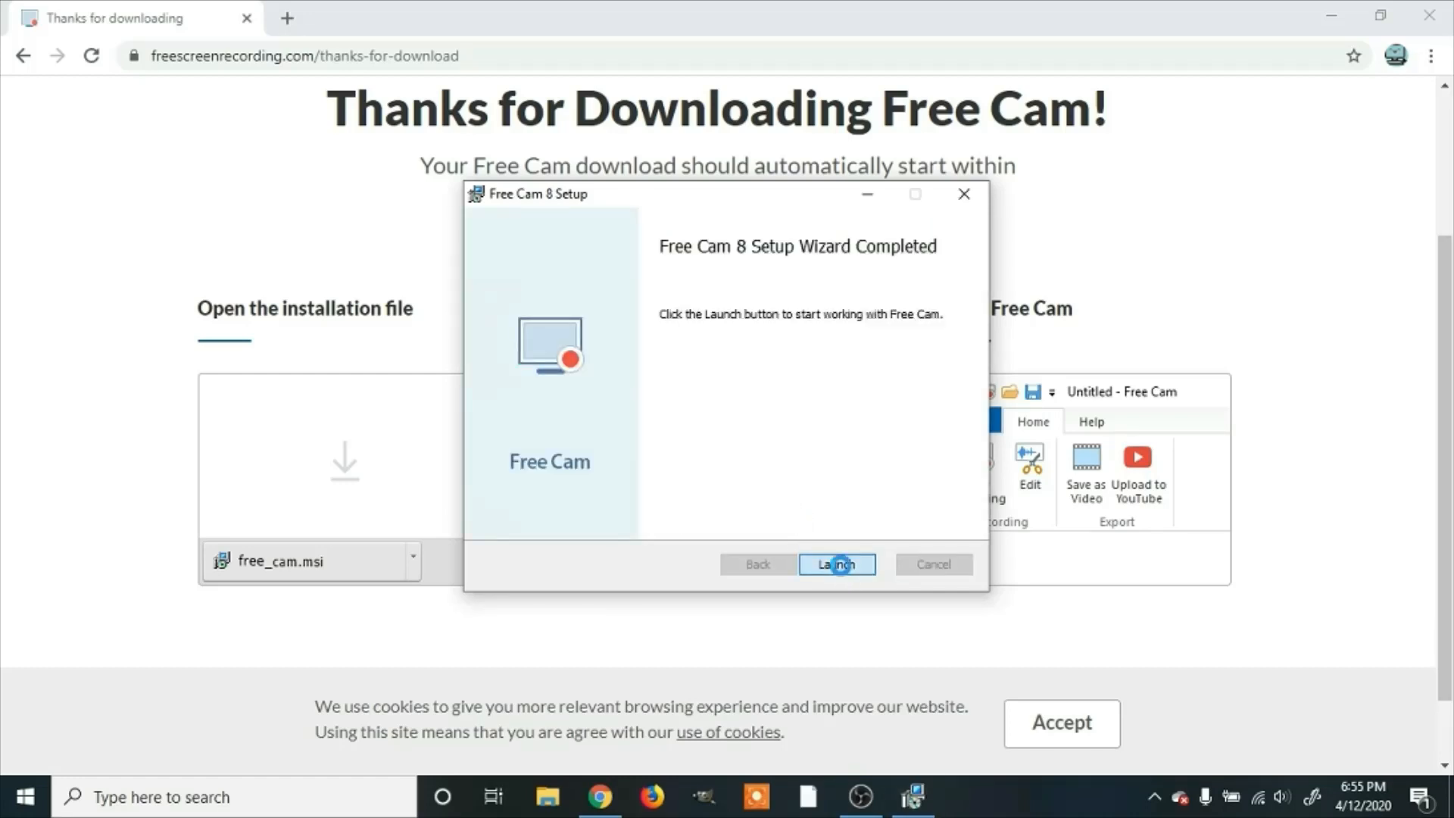
{"action": "left_click", "coordinate": [836, 563]}
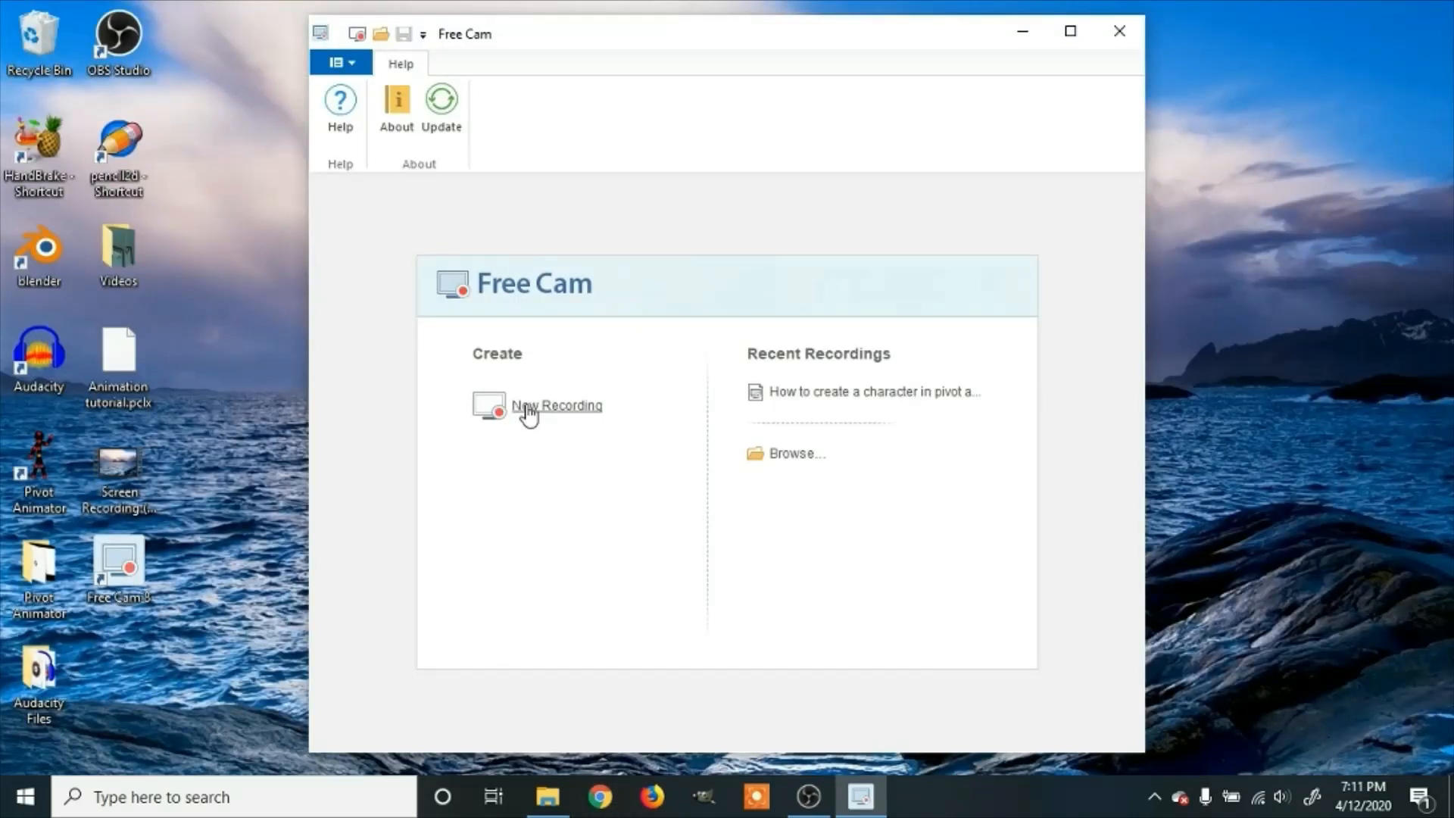
Start a New Recording from the Free Cam start screen with a full-desktop capture area.
{"action": "left_click", "coordinate": [556, 406]}
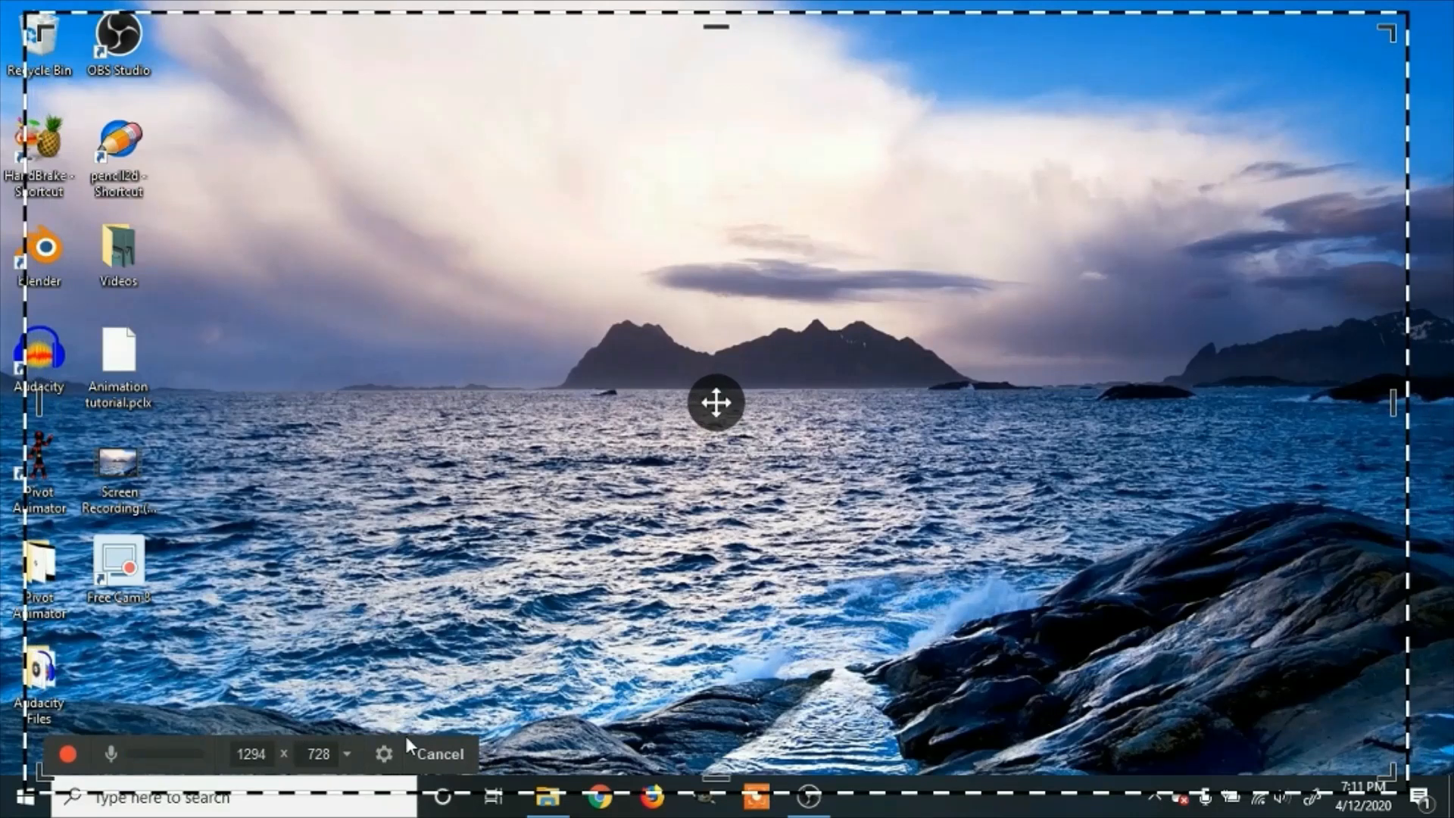
{"action": "left_click", "coordinate": [386, 754]}
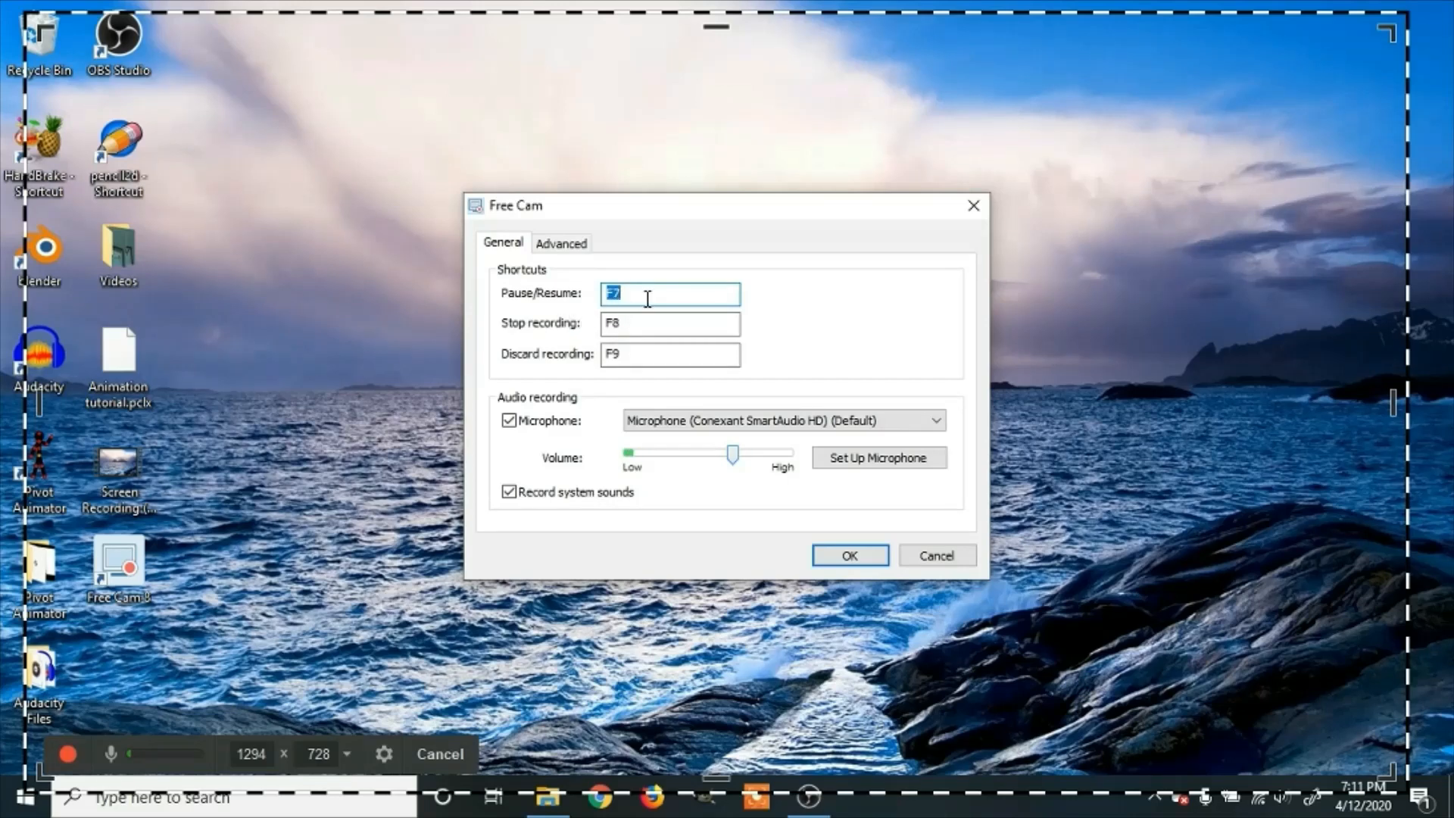
{"action": "mouse_move", "coordinate": [633, 348]}
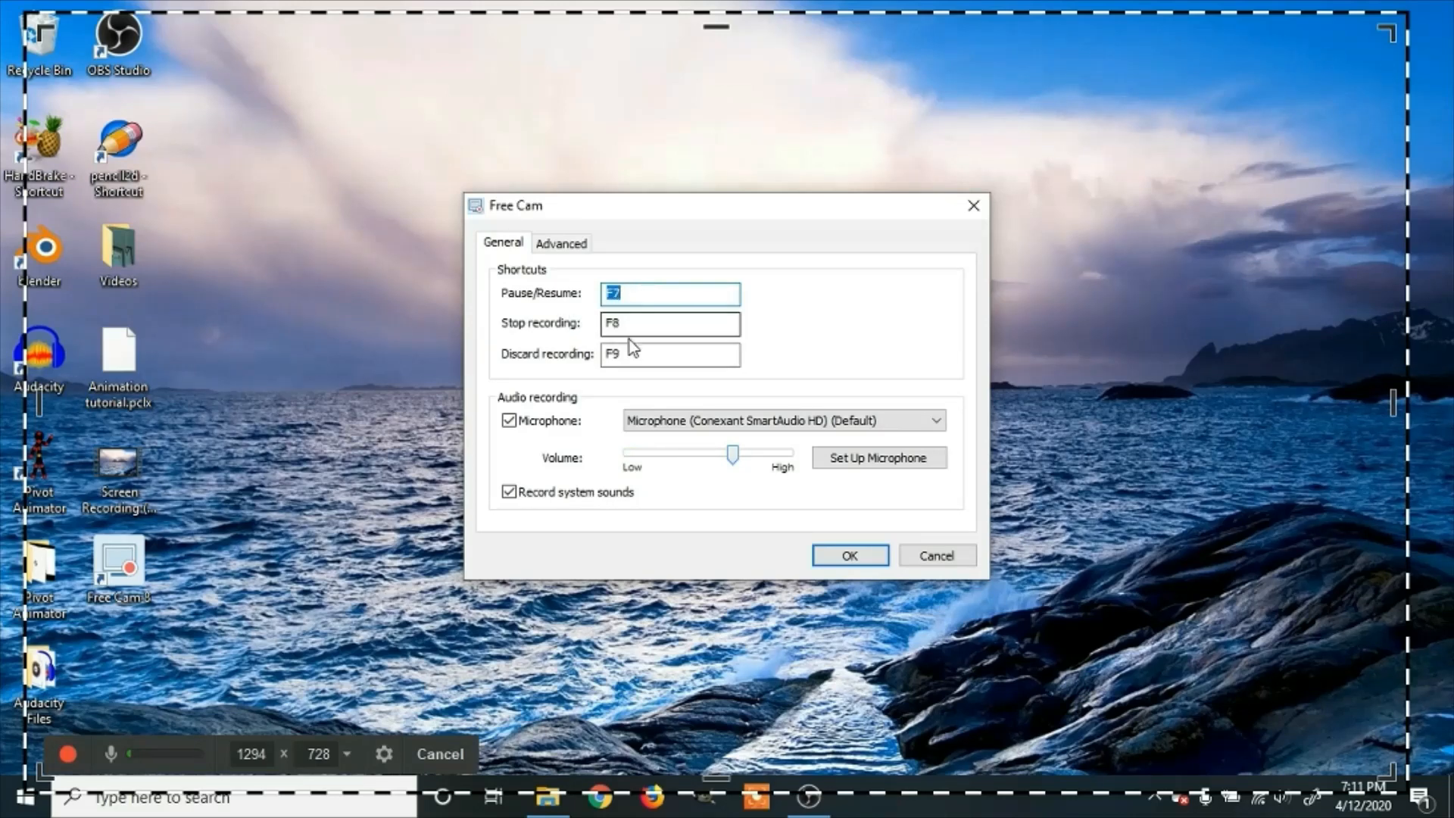
{"action": "left_click", "coordinate": [669, 355]}
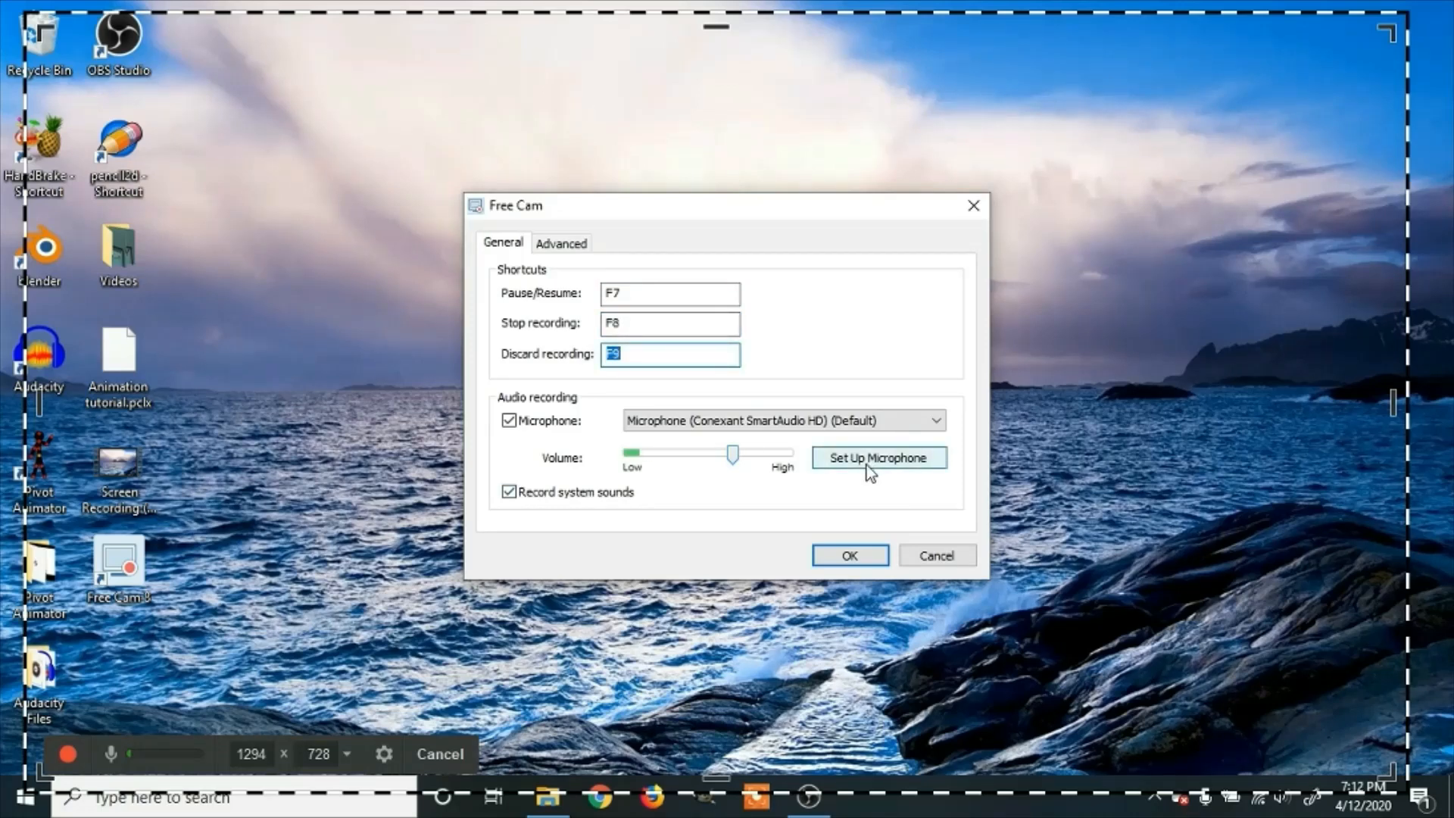
{"action": "mouse_move", "coordinate": [818, 502]}
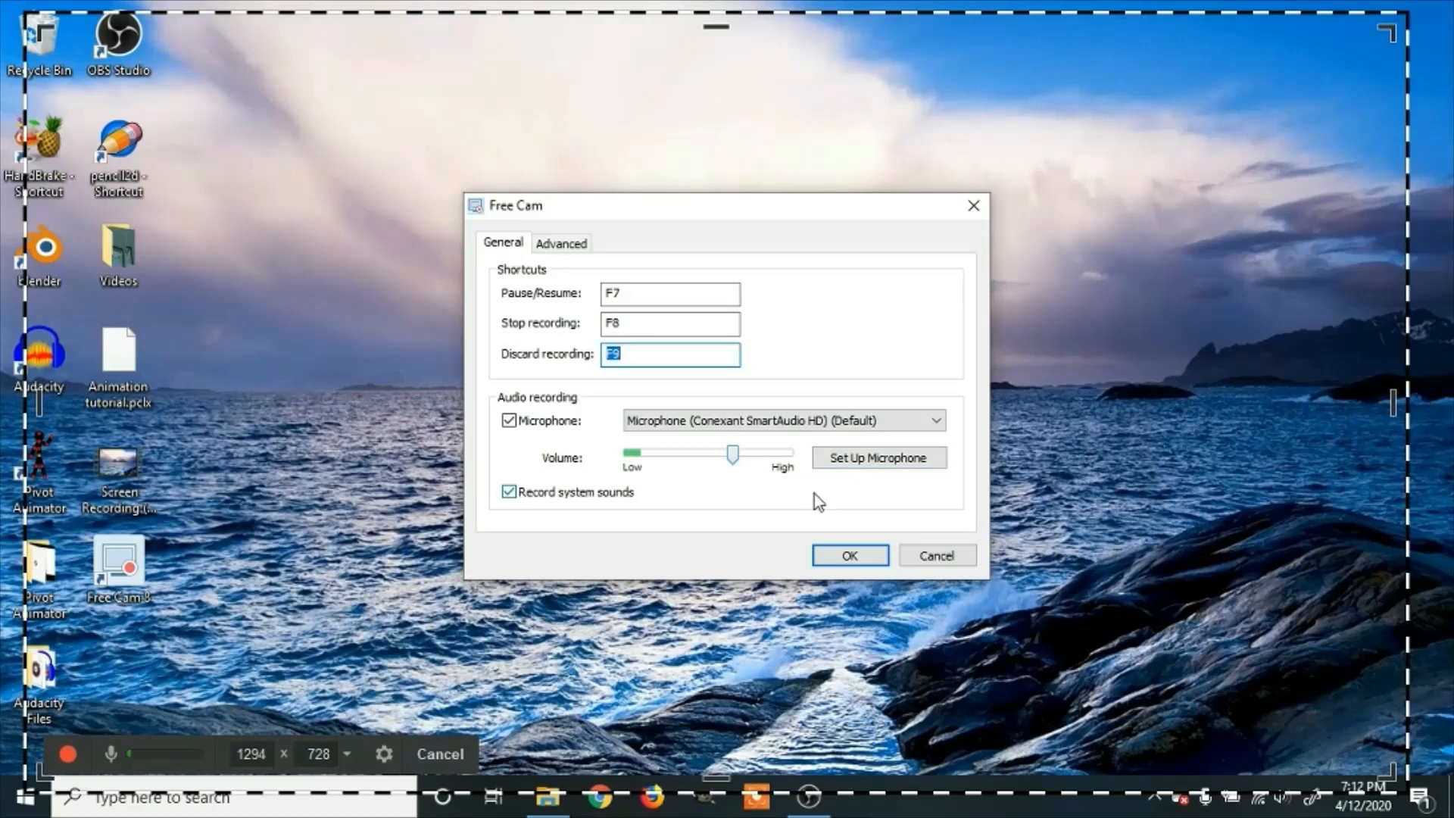
{"action": "left_click", "coordinate": [850, 554]}
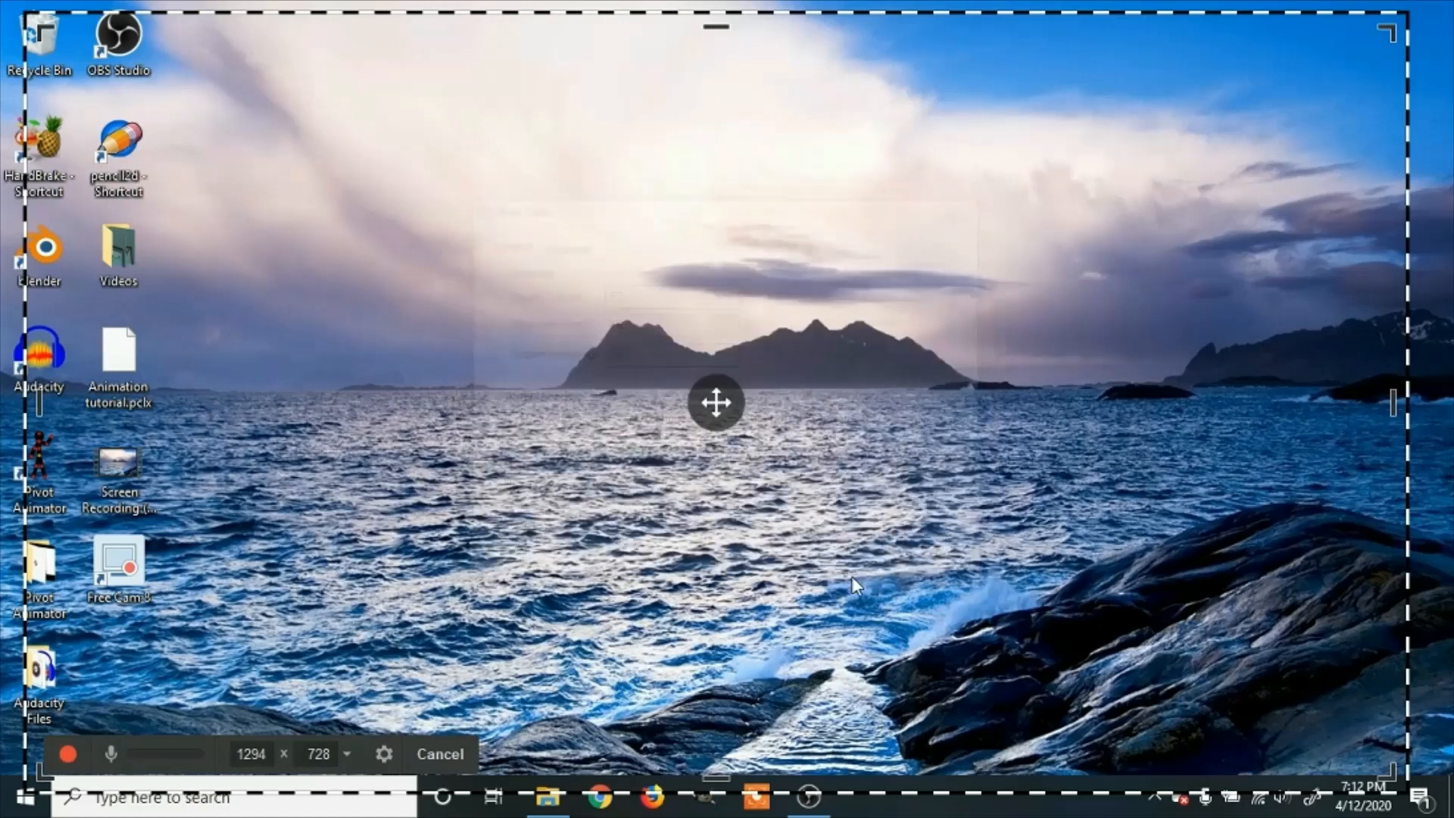
Start recording the desktop with the red record button on the recording toolbar.
{"action": "left_click", "coordinate": [70, 770]}
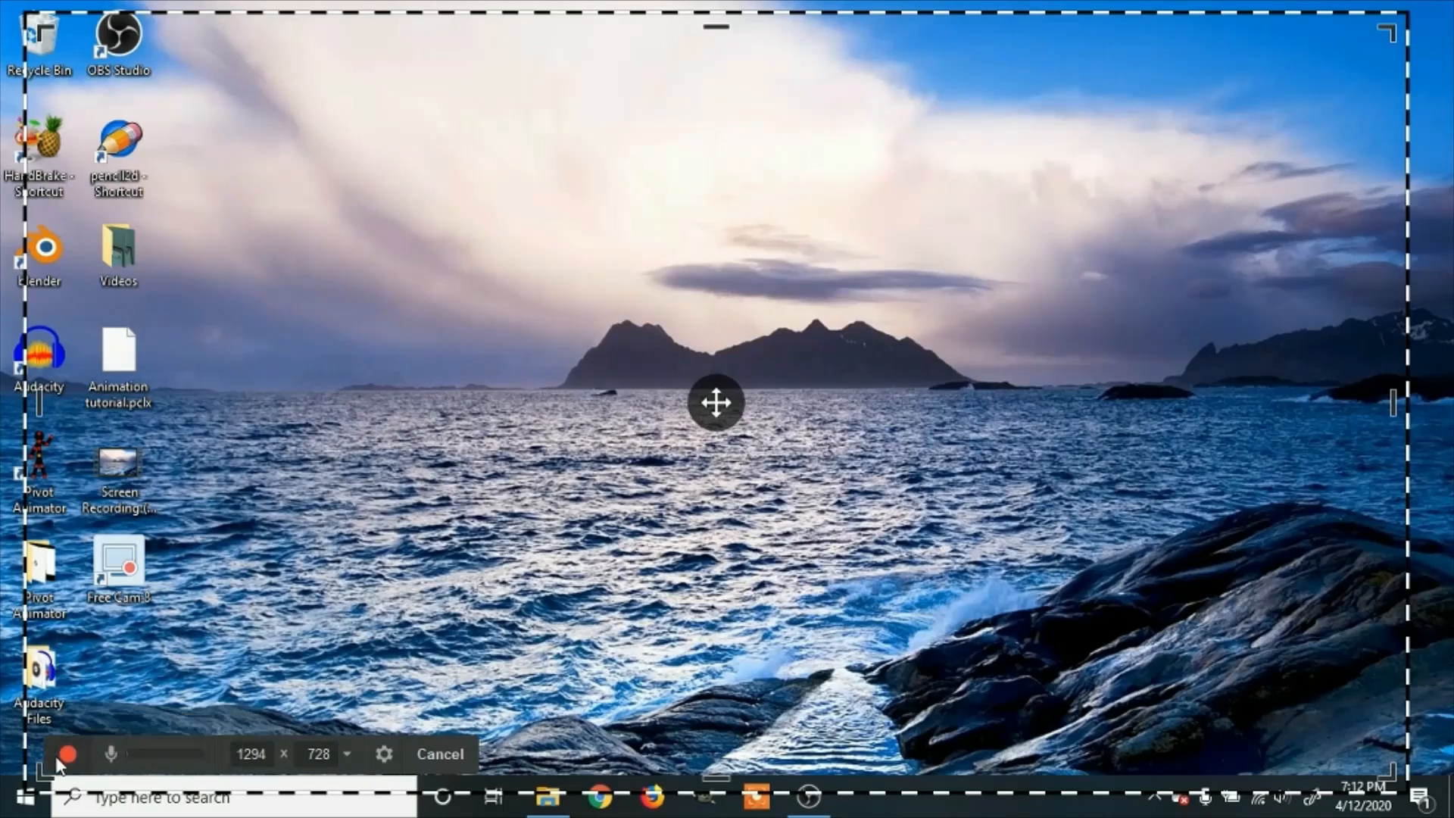
{"action": "left_click", "coordinate": [69, 753]}
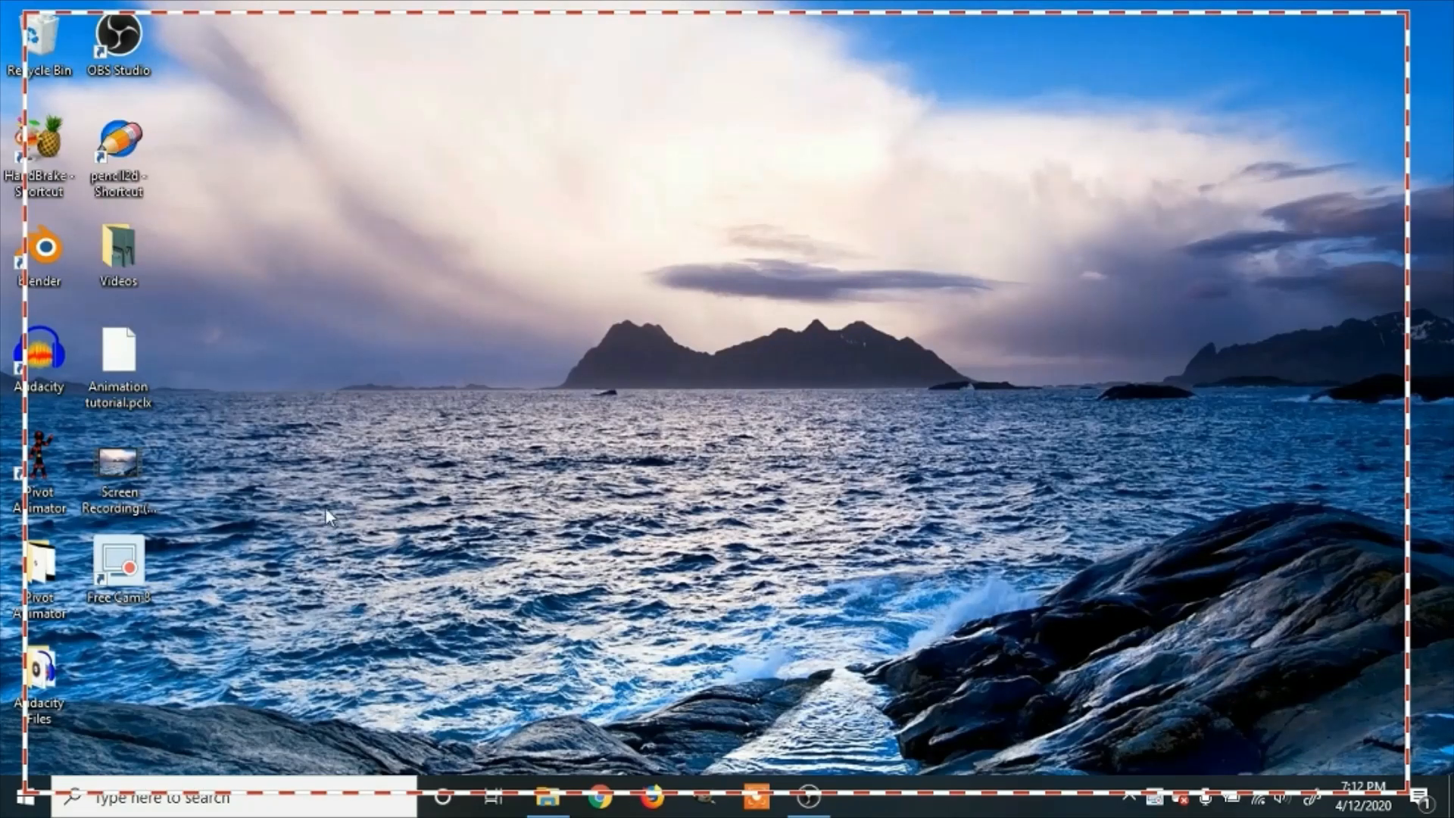
{"action": "mouse_move", "coordinate": [595, 438]}
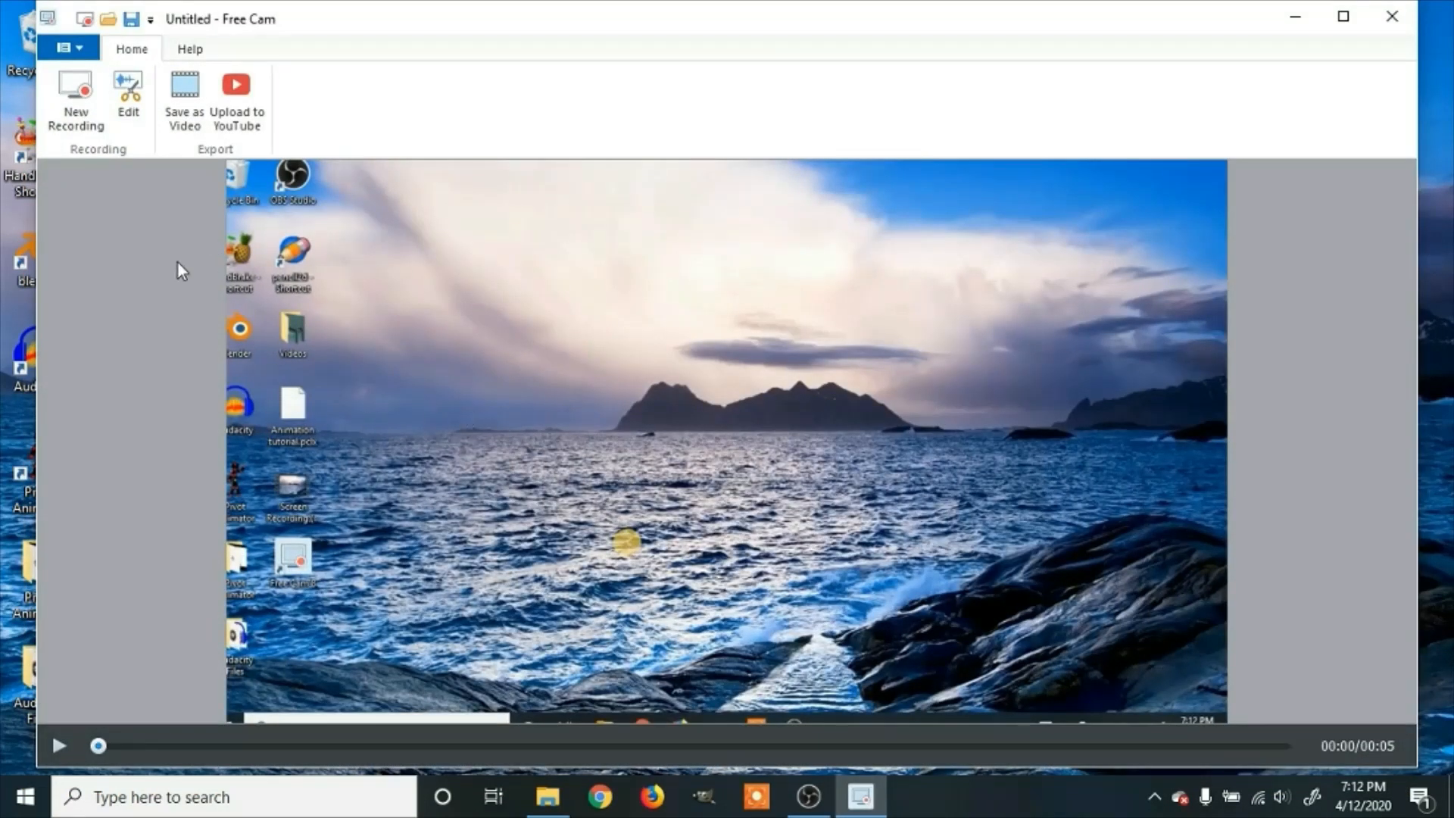
{"action": "mouse_move", "coordinate": [129, 106]}
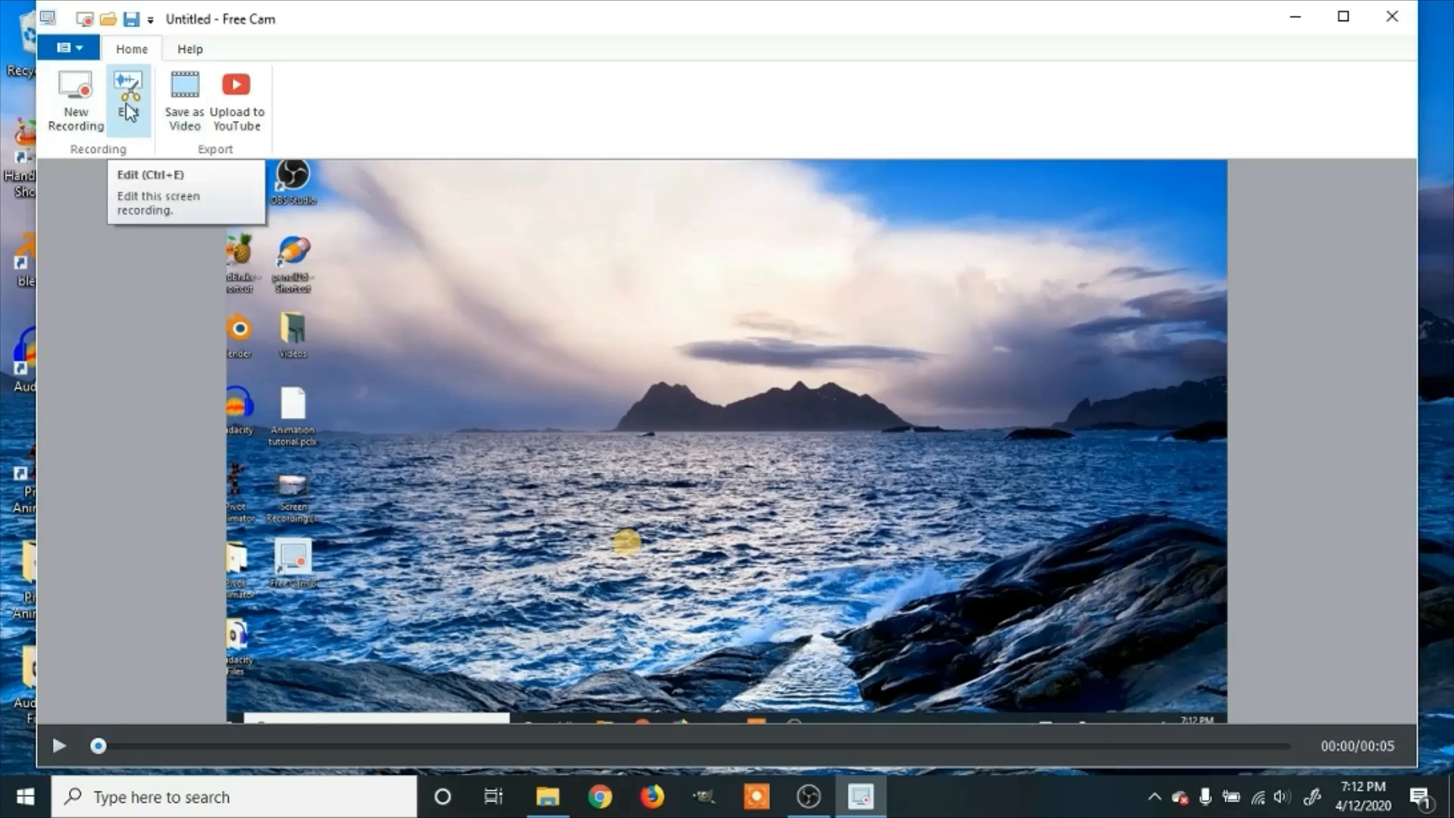
{"action": "mouse_move", "coordinate": [100, 103]}
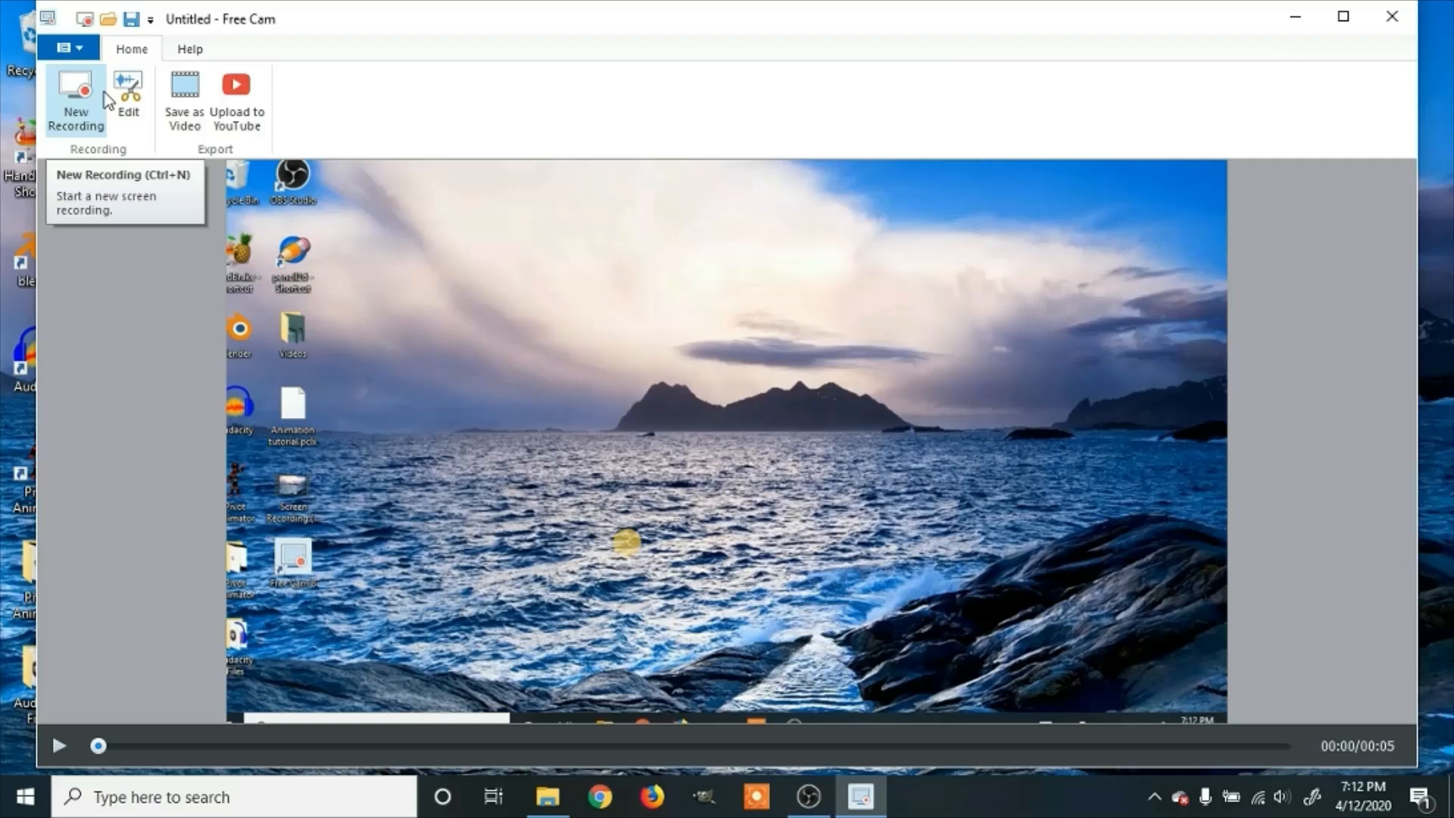
{"action": "mouse_move", "coordinate": [215, 92]}
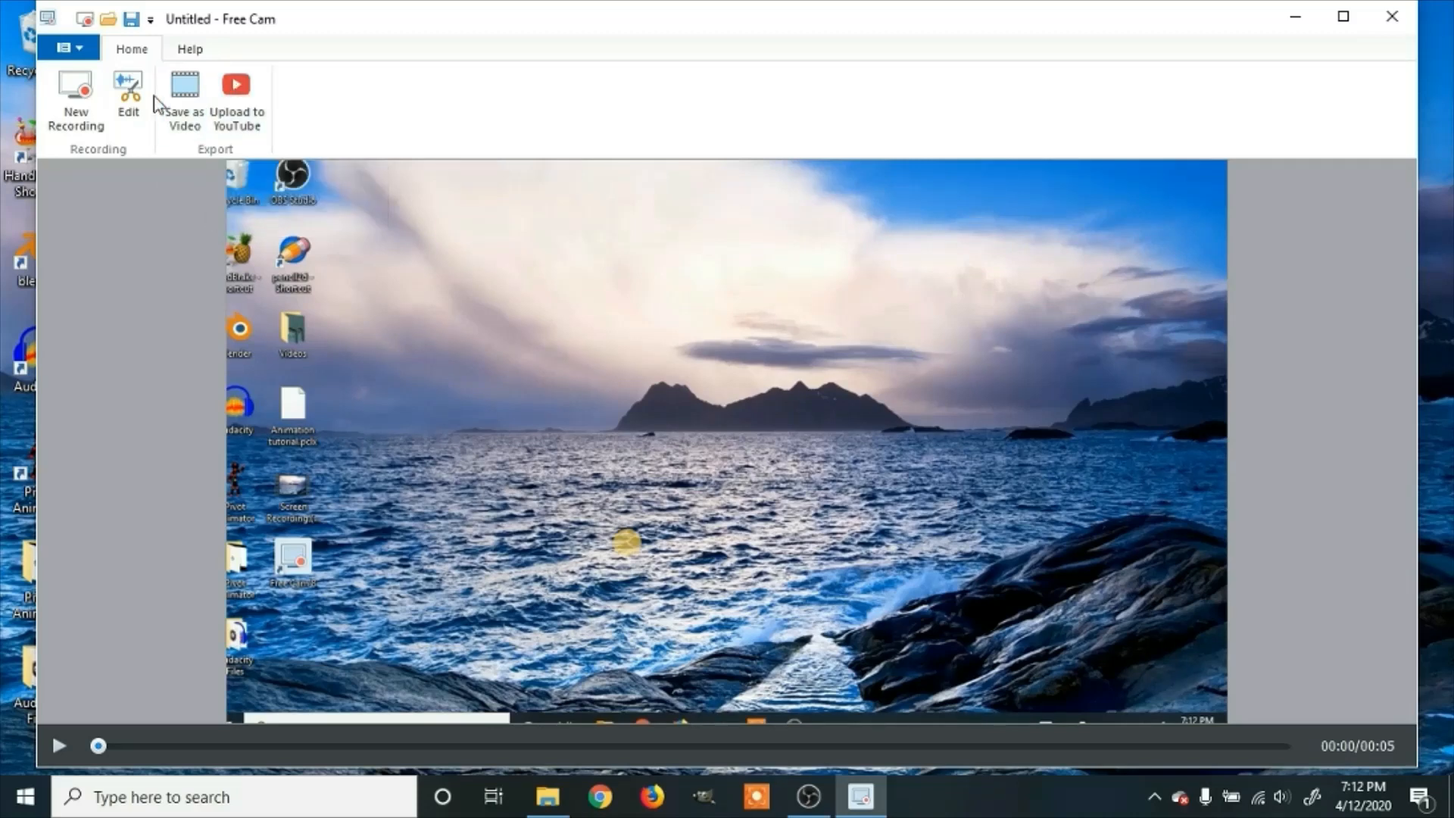
{"action": "mouse_move", "coordinate": [133, 97]}
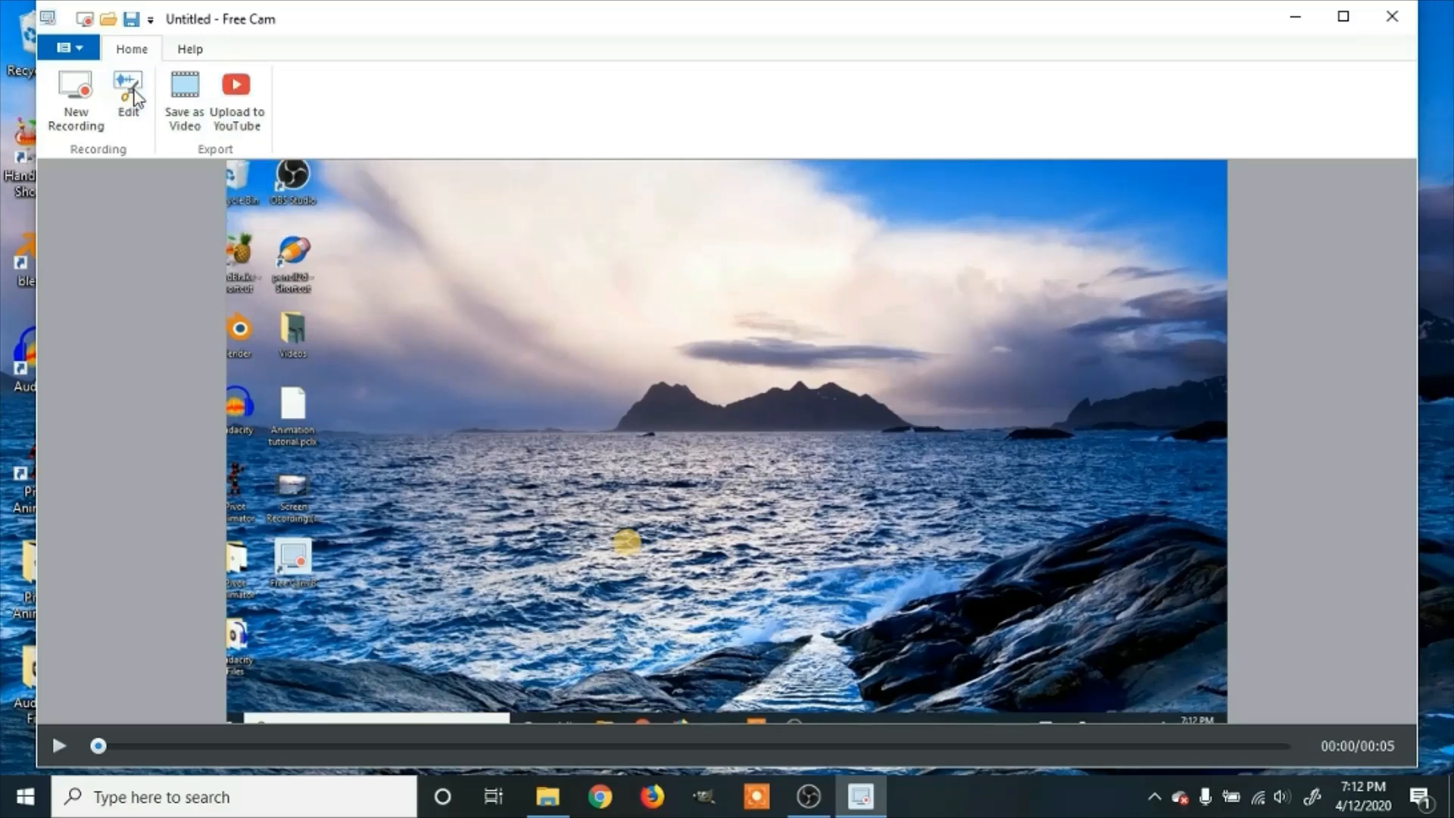
Load the 5.6-second captured clip into the Video Editor via Edit.
{"action": "left_click", "coordinate": [127, 85]}
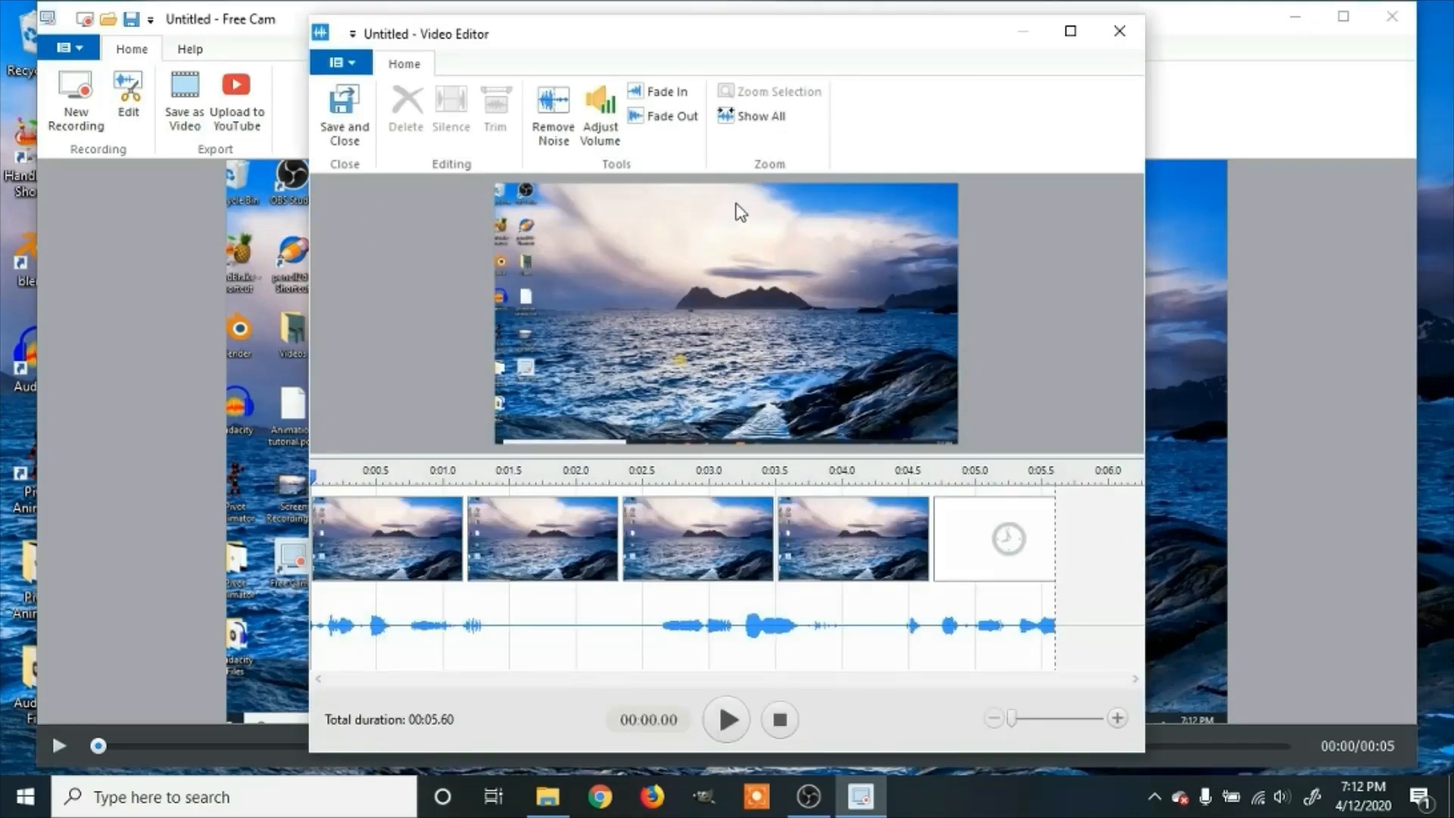
{"action": "mouse_move", "coordinate": [557, 113]}
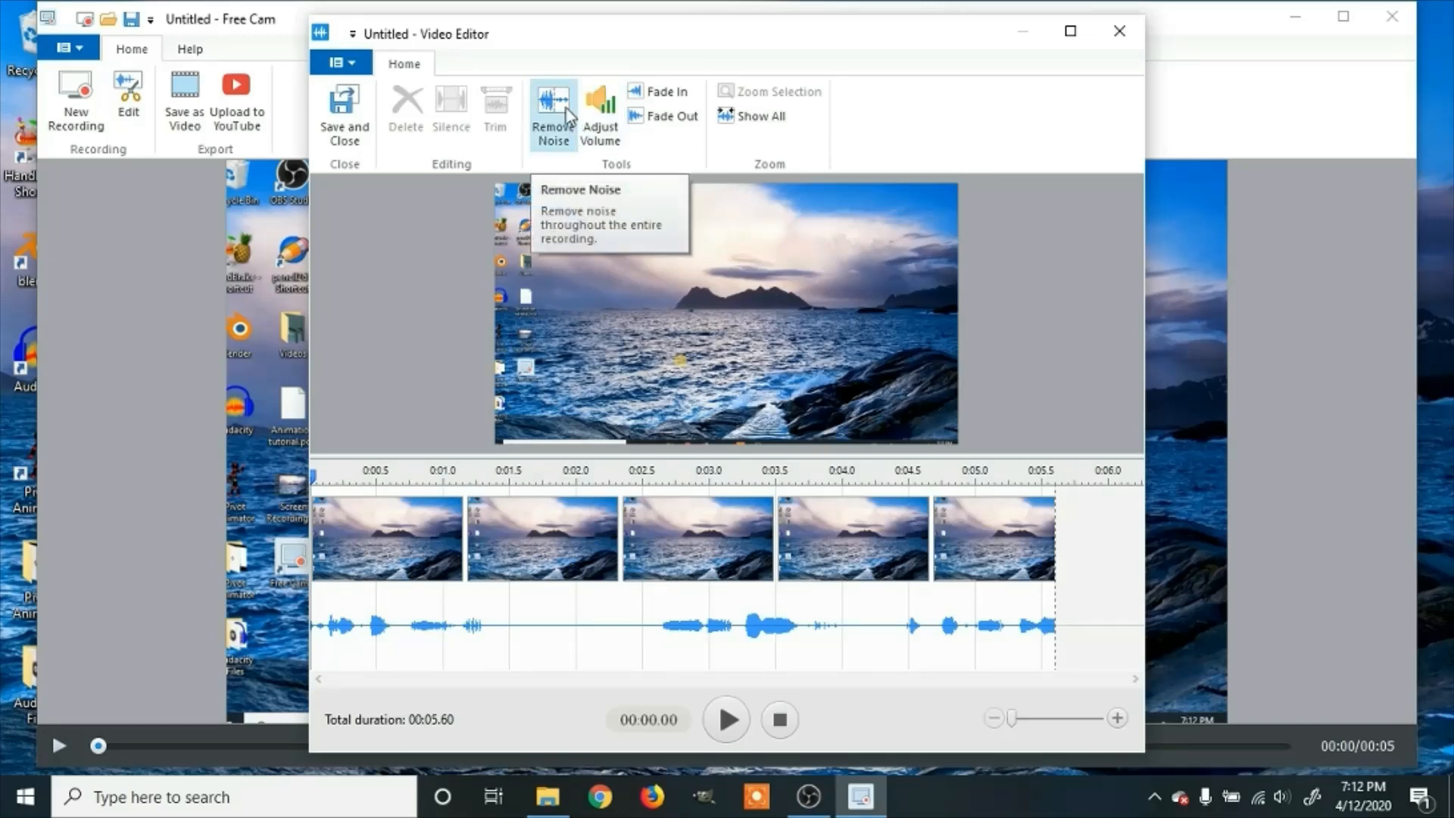
{"action": "mouse_move", "coordinate": [454, 151]}
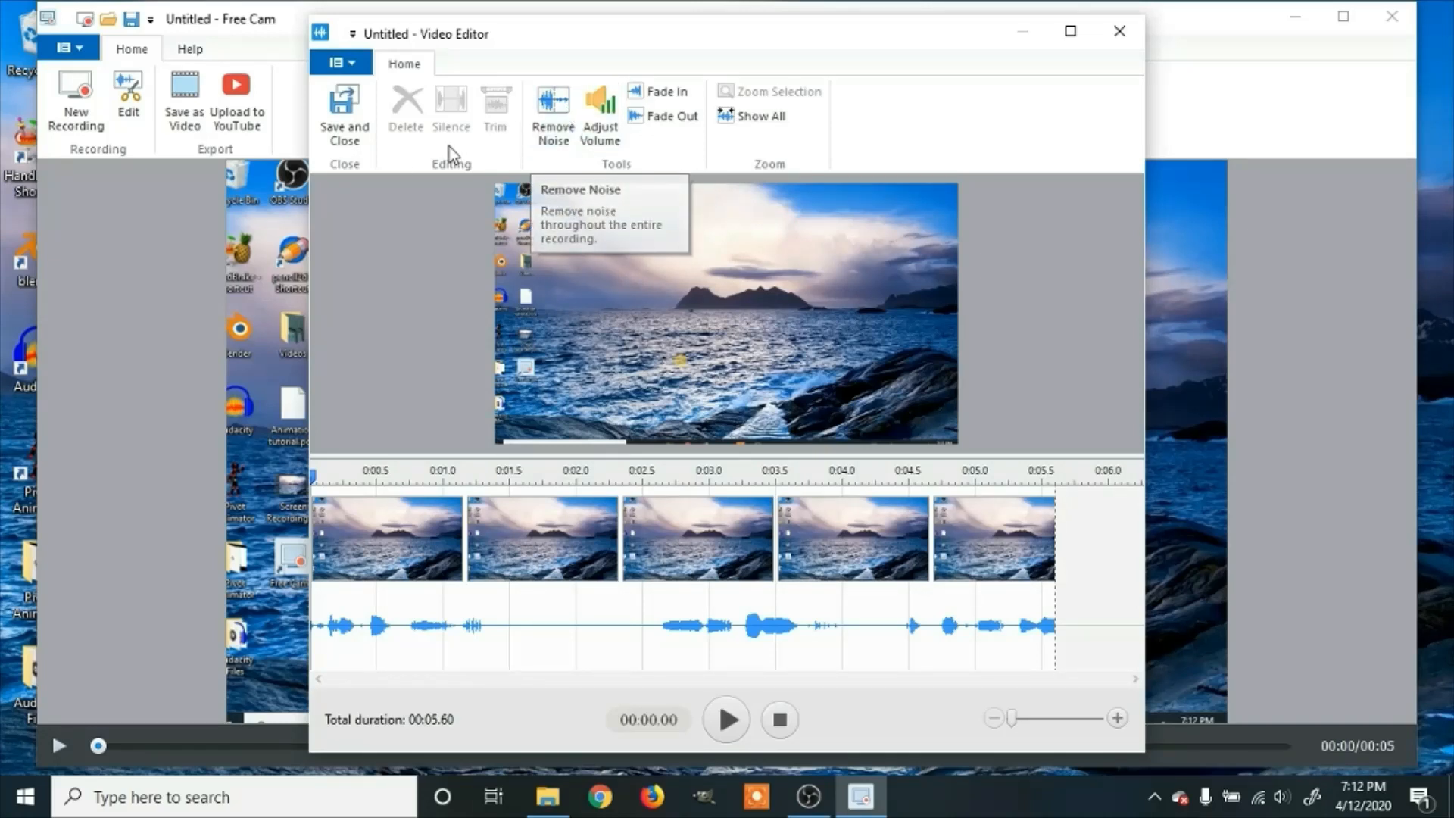
{"action": "mouse_move", "coordinate": [327, 143]}
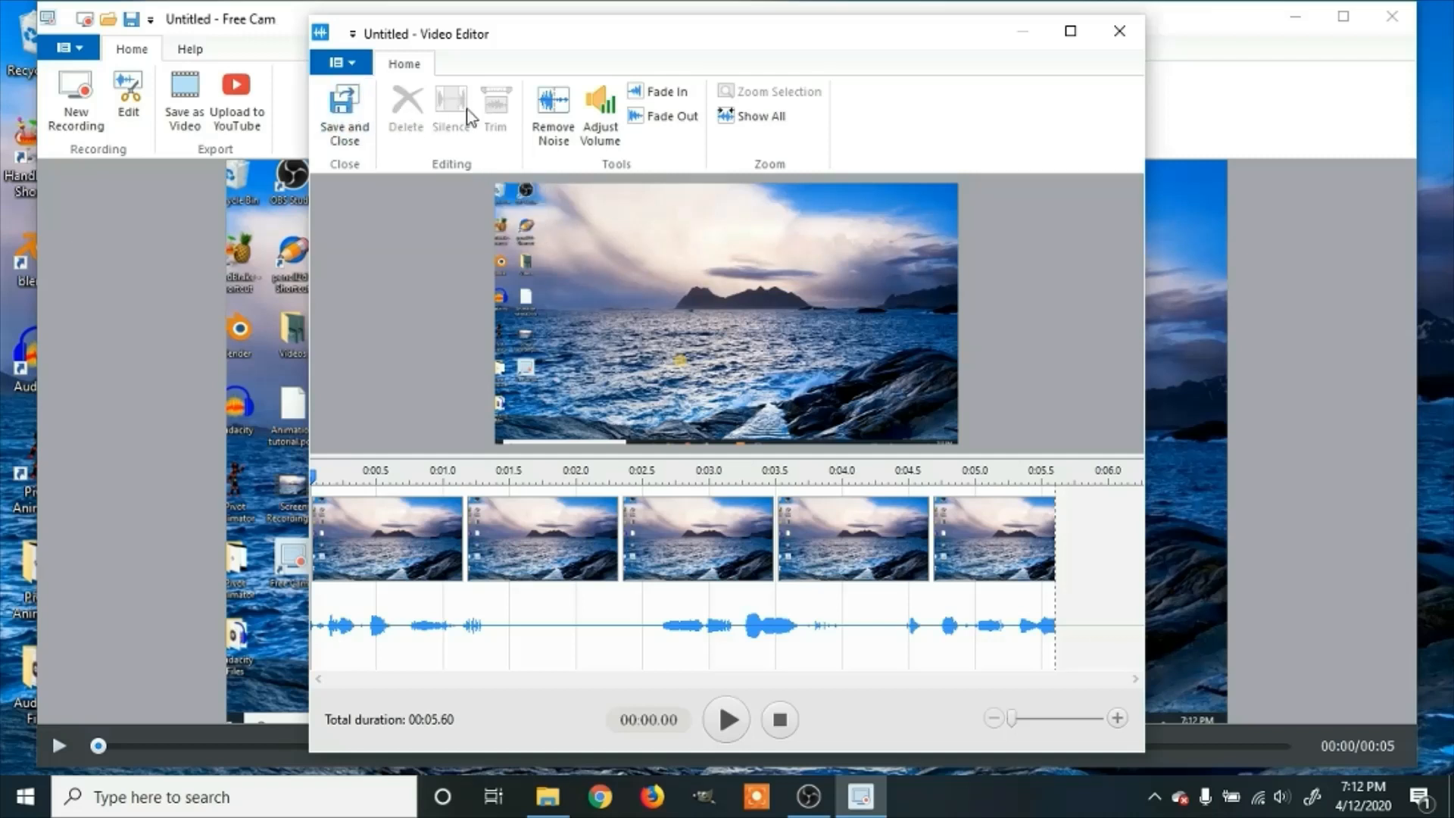
{"action": "mouse_move", "coordinate": [497, 113]}
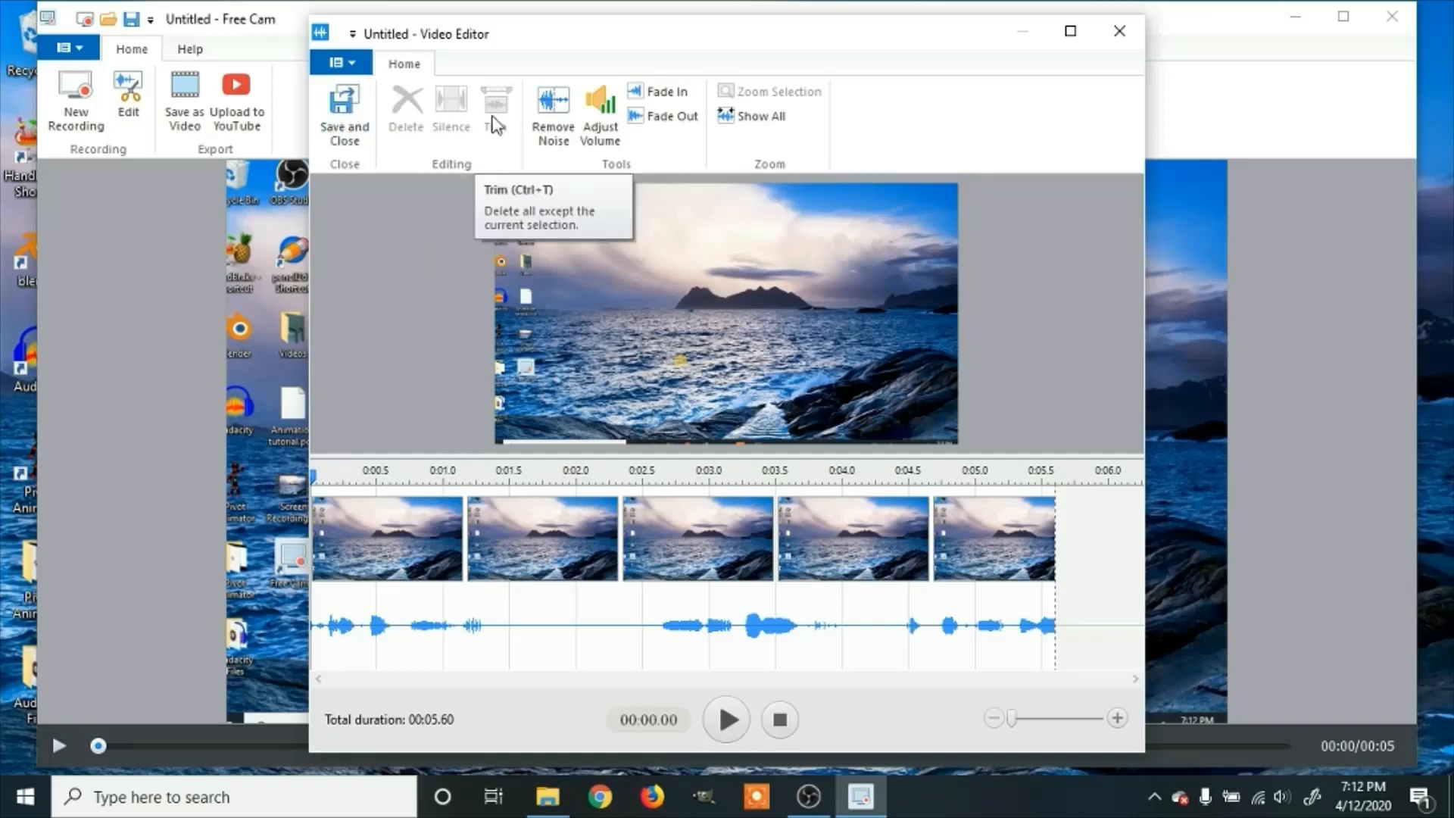
{"action": "mouse_move", "coordinate": [712, 134]}
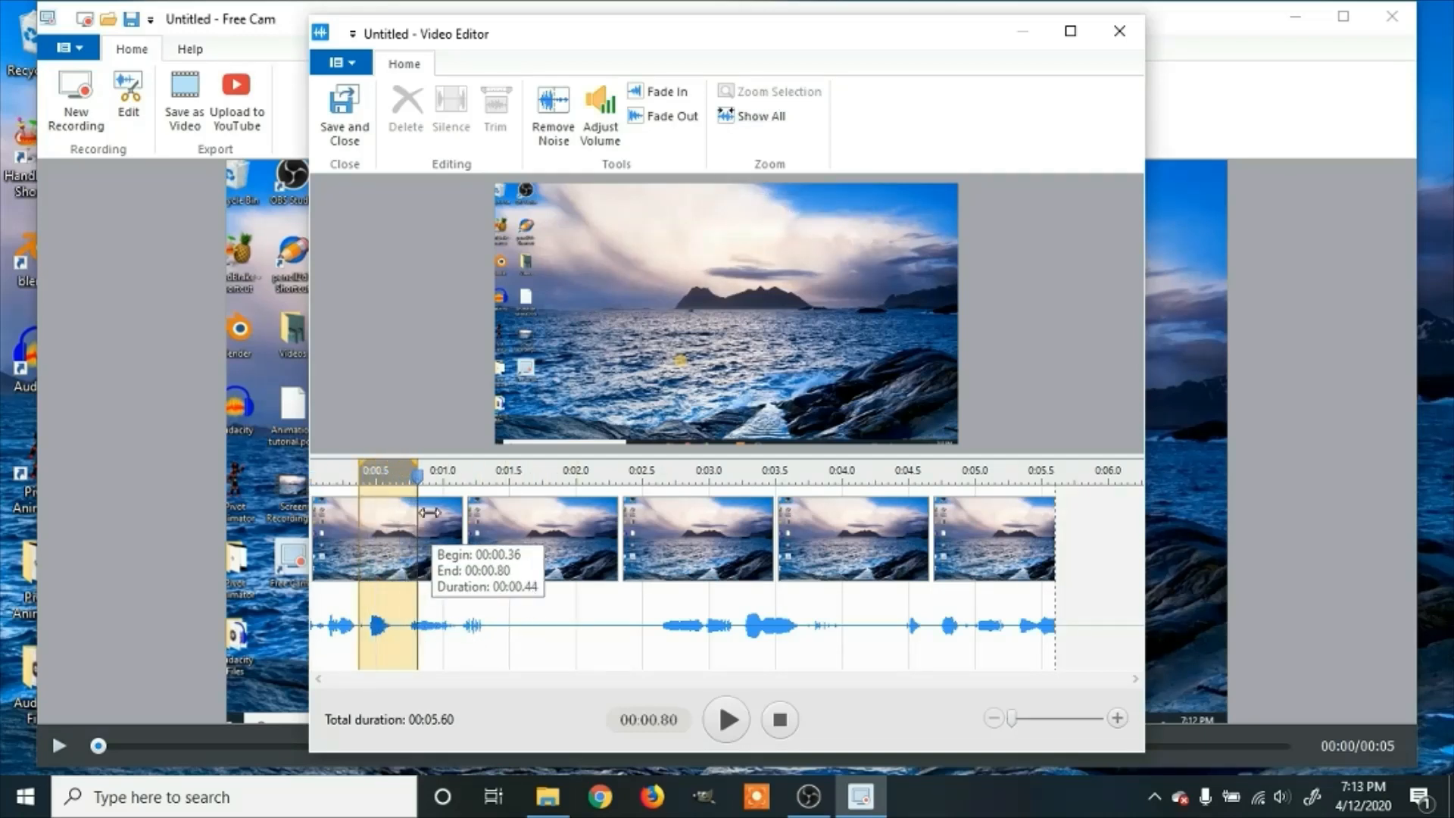
Play back a 1.36–2.53 s selection to listen, then apply Remove Noise to the entire recording.
{"action": "left_click", "coordinate": [673, 482]}
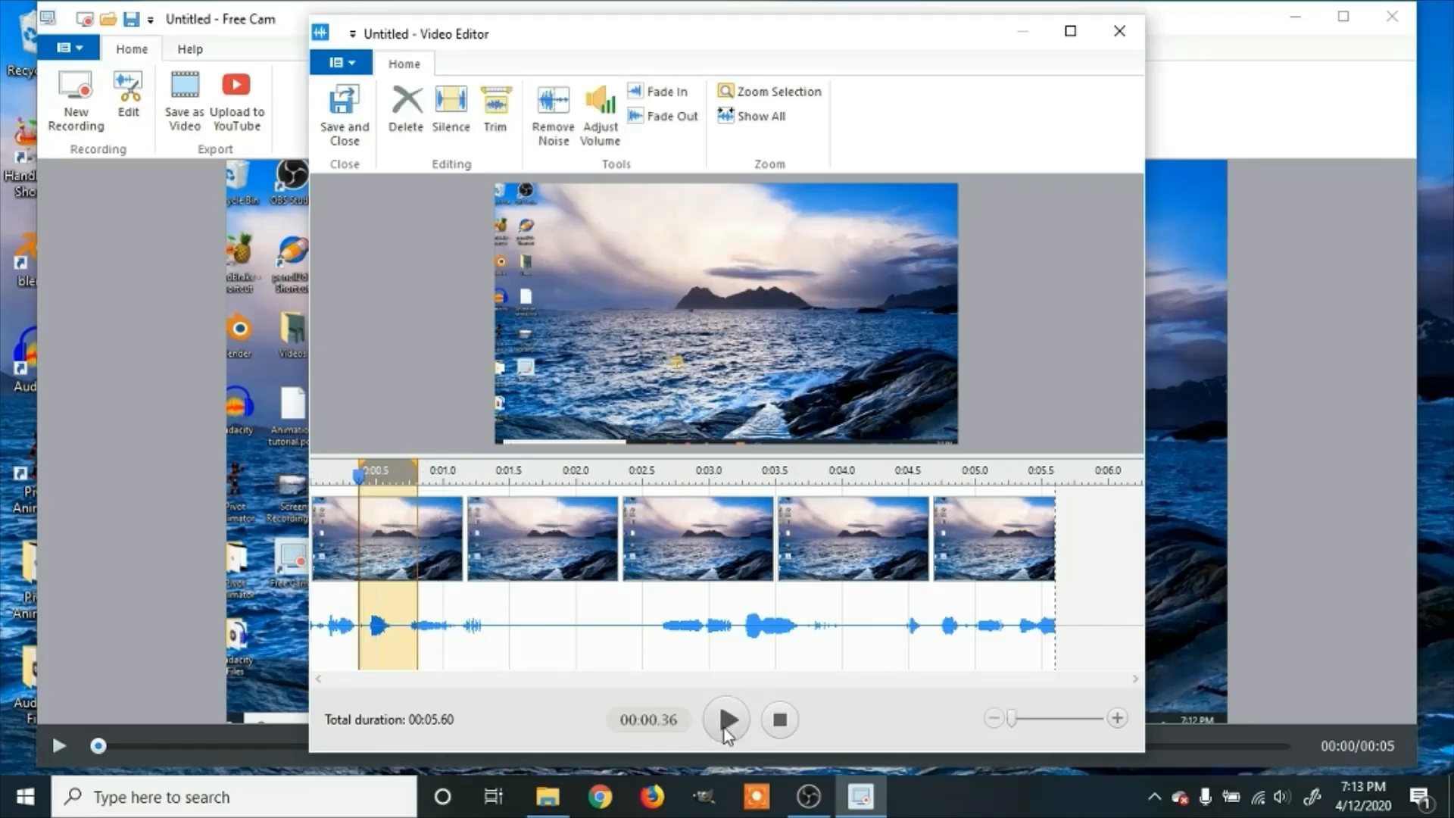
{"action": "mouse_move", "coordinate": [407, 515]}
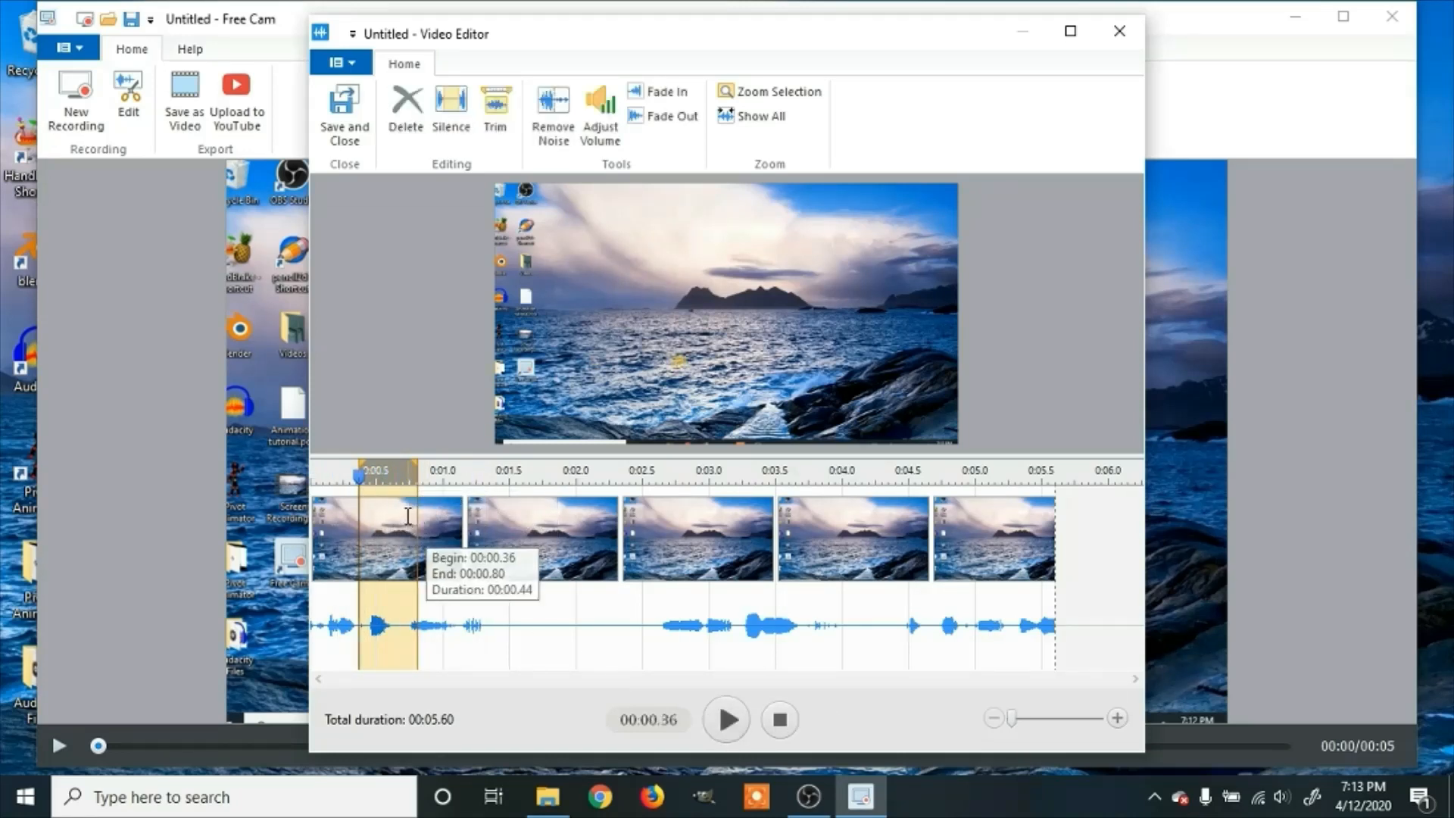
{"action": "left_click", "coordinate": [500, 480]}
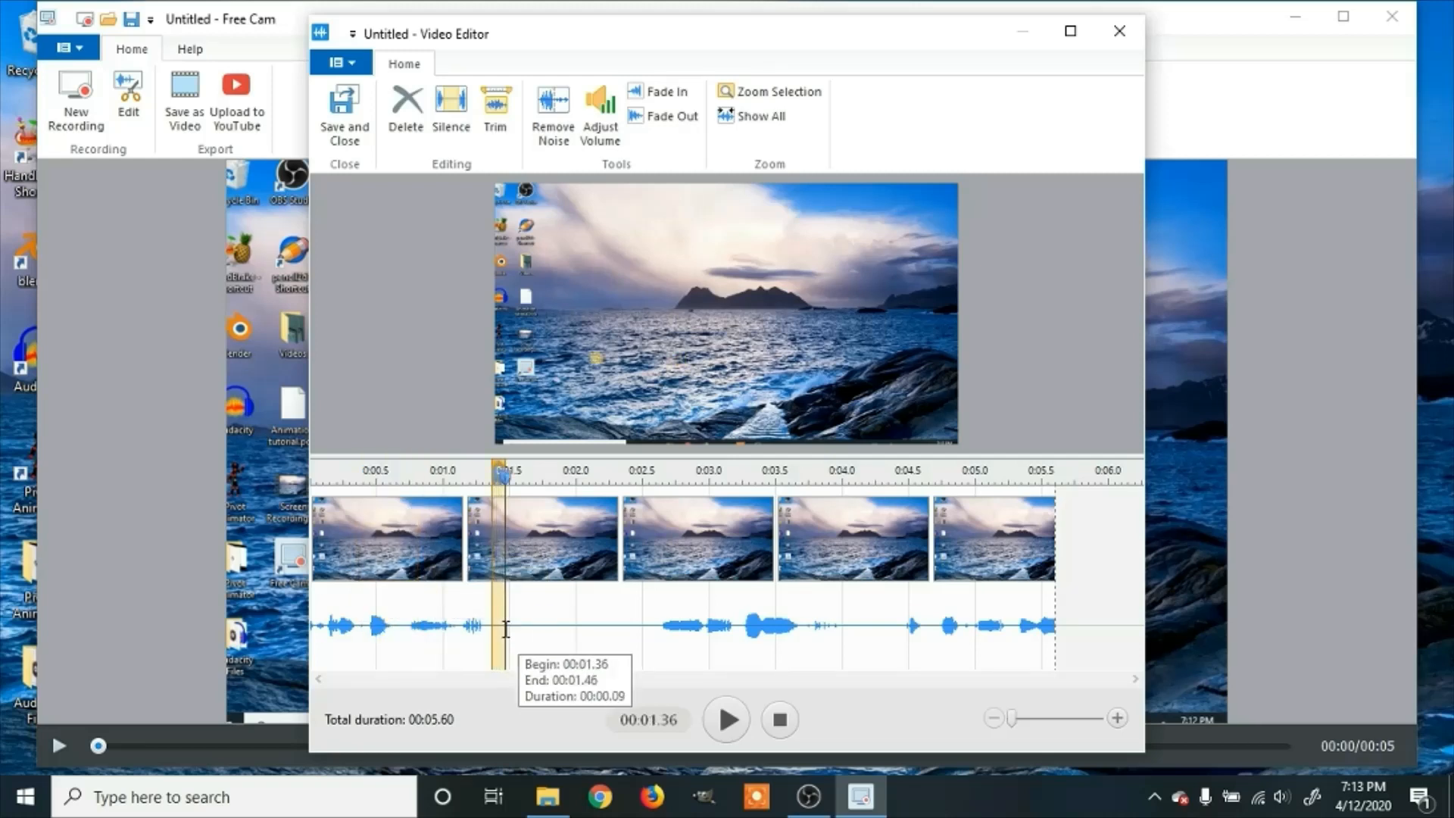
{"action": "left_click_drag", "start_coordinate": [501, 630], "coordinate": [639, 630]}
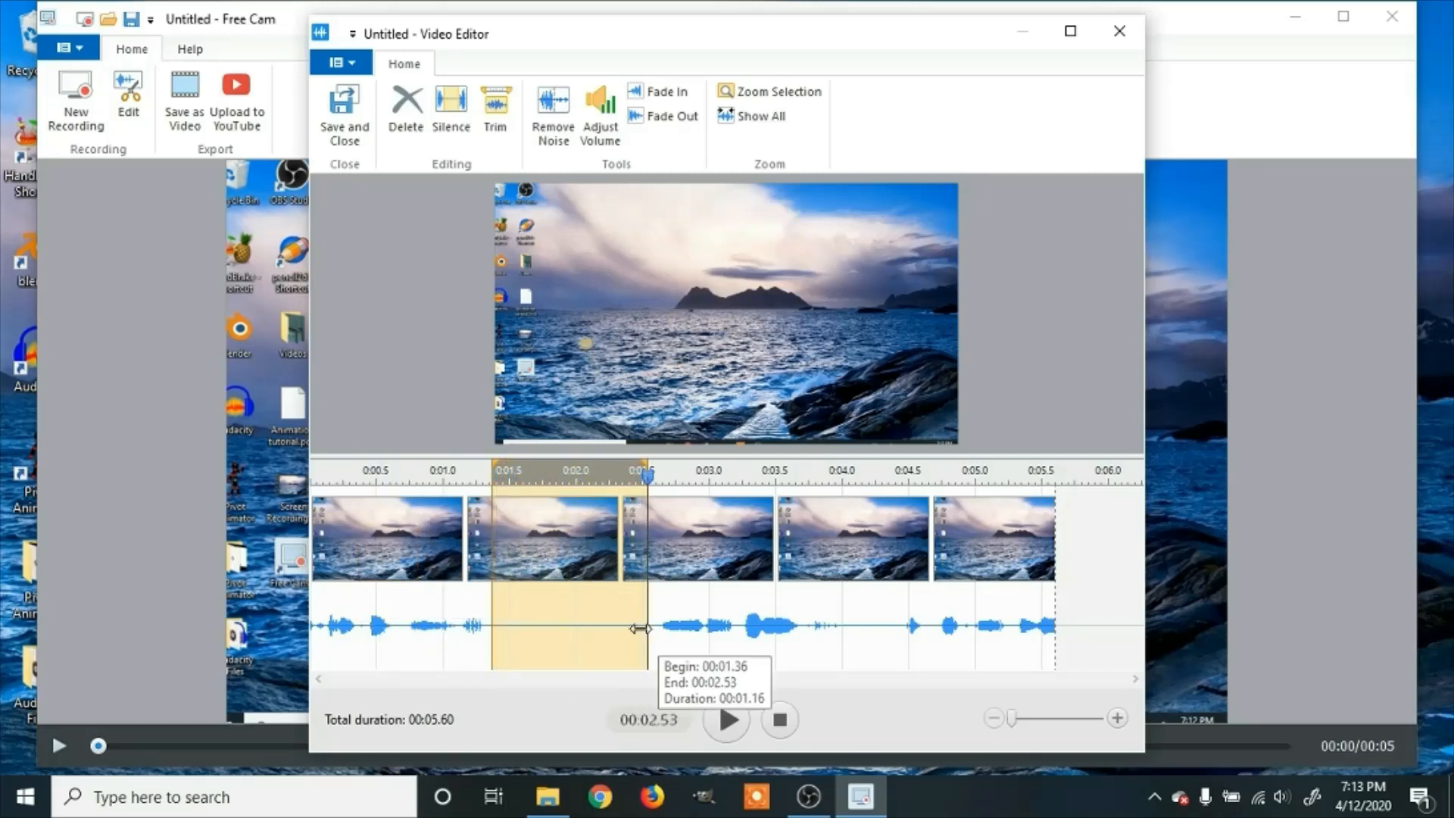
{"action": "left_click", "coordinate": [725, 721]}
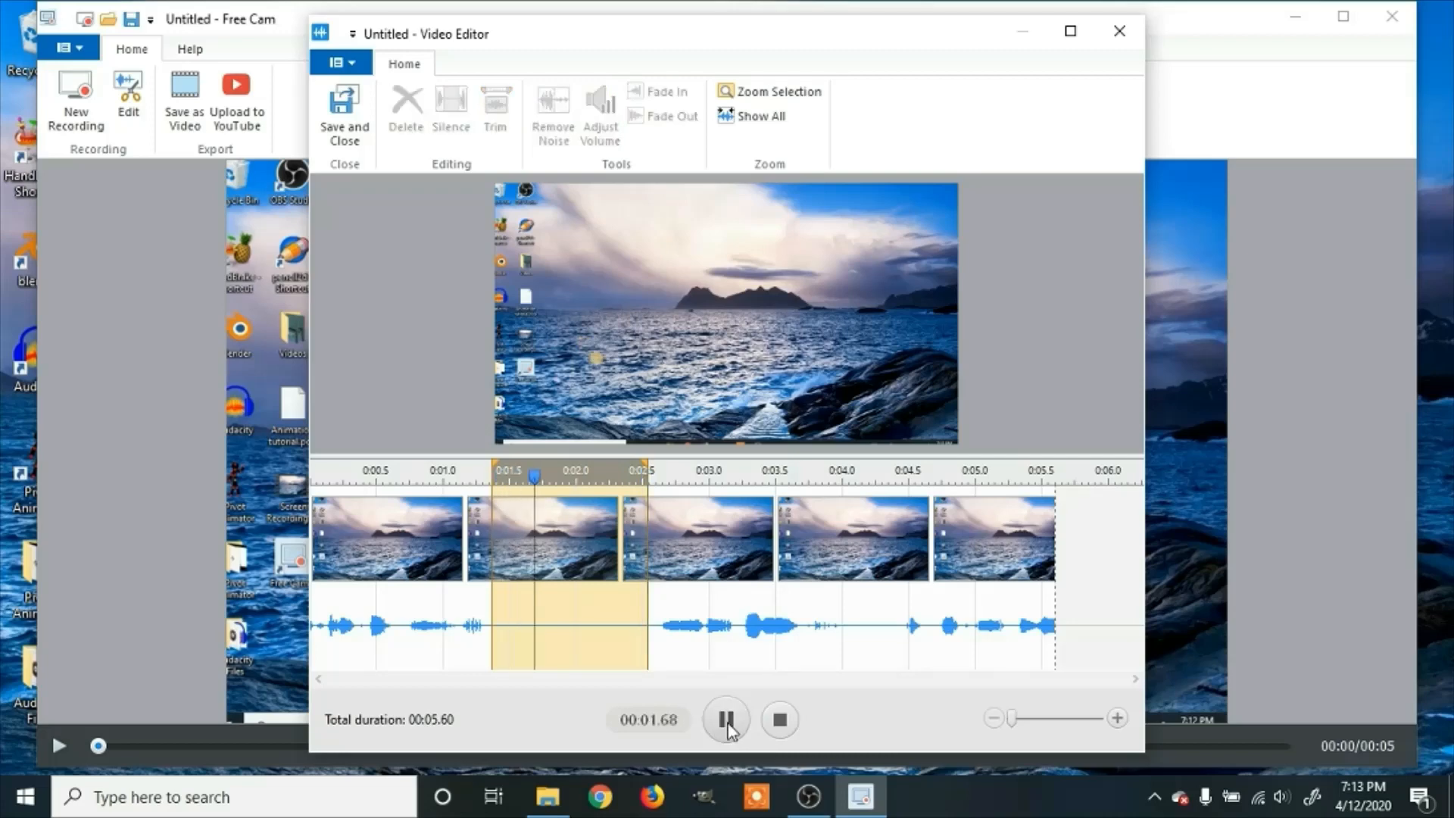
{"action": "left_click", "coordinate": [724, 719]}
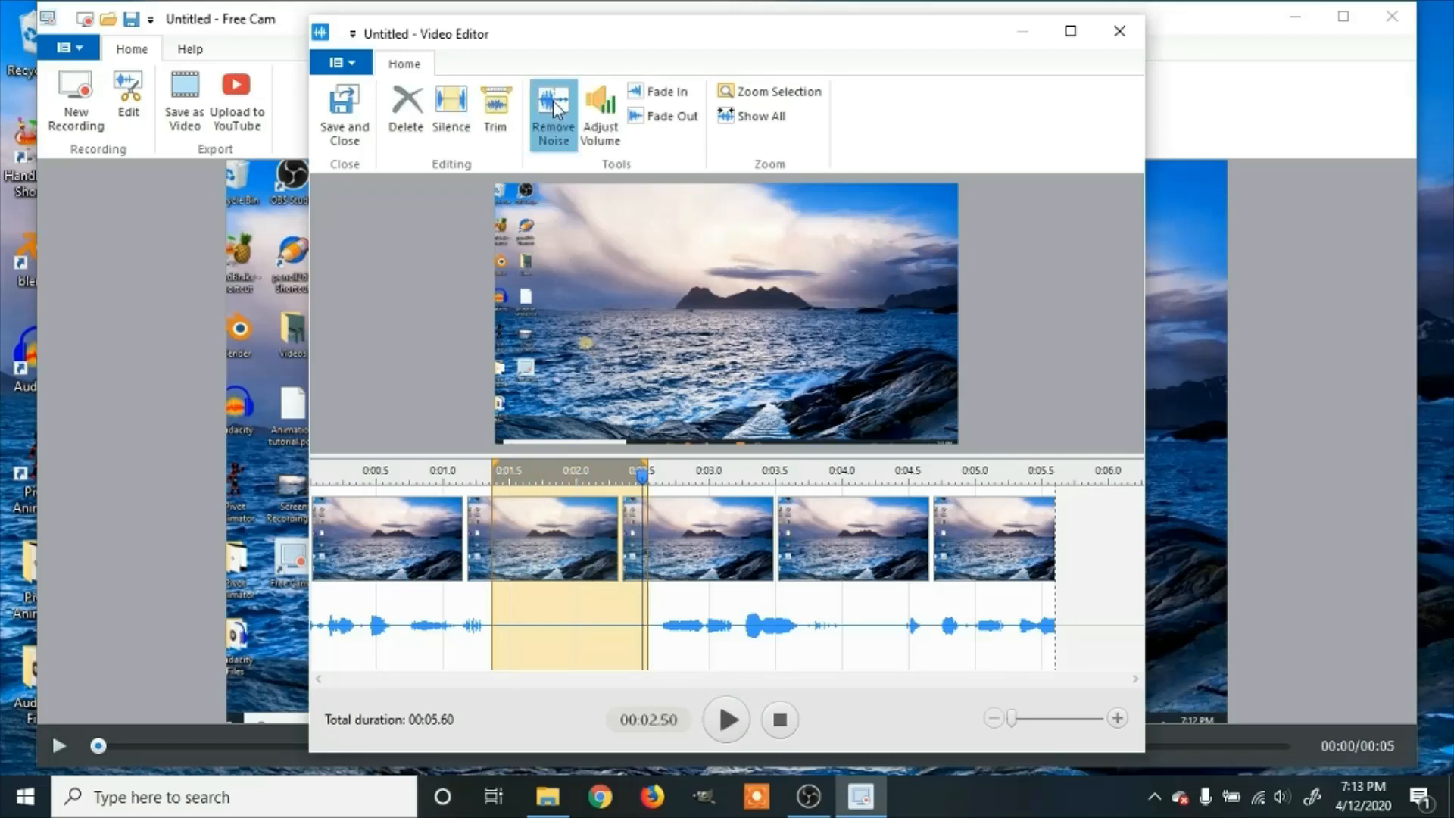
{"action": "left_click", "coordinate": [552, 113]}
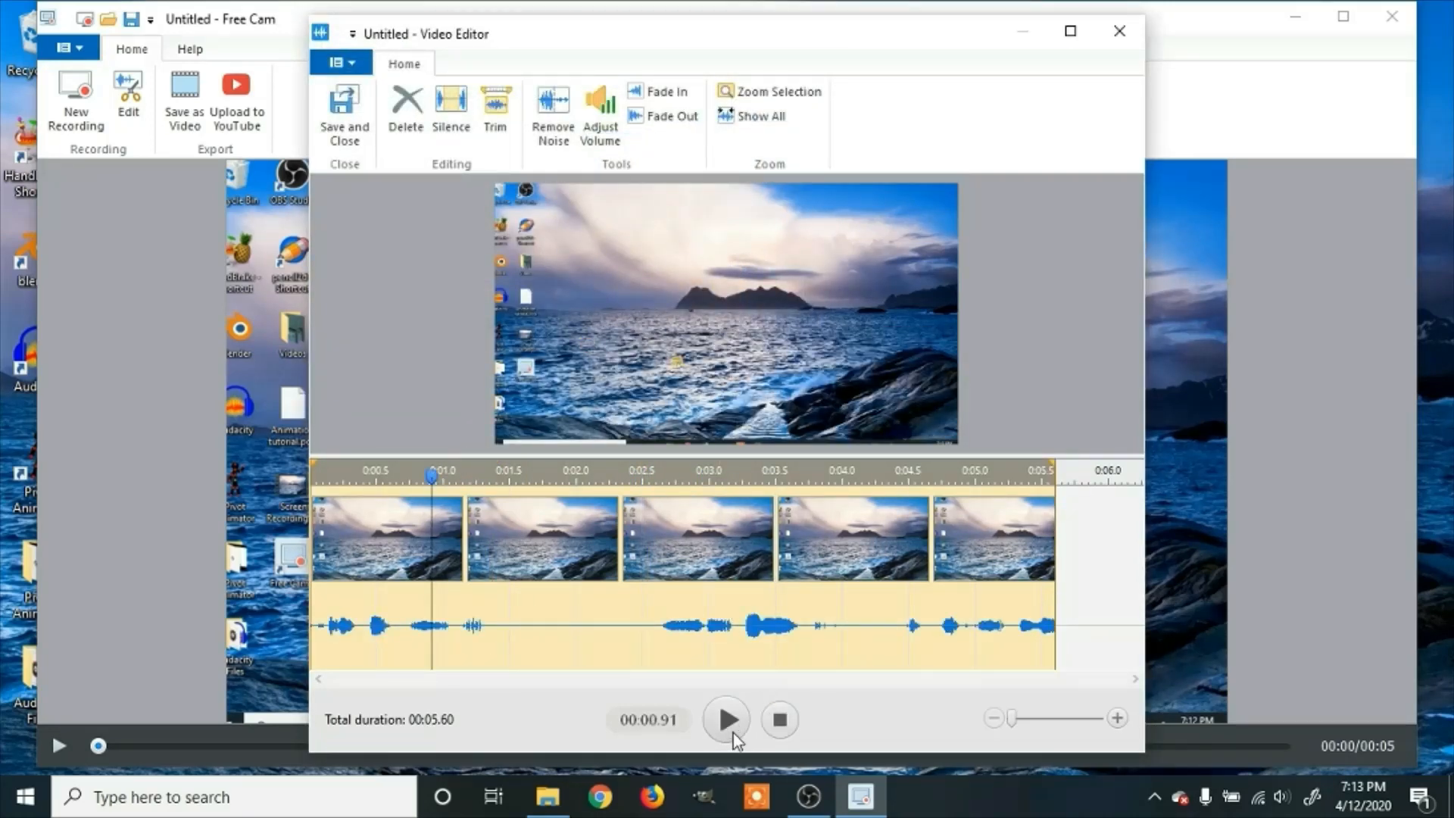
Save and Close the Video Editor, returning to the 5-second recording preview.
{"action": "left_click", "coordinate": [727, 719]}
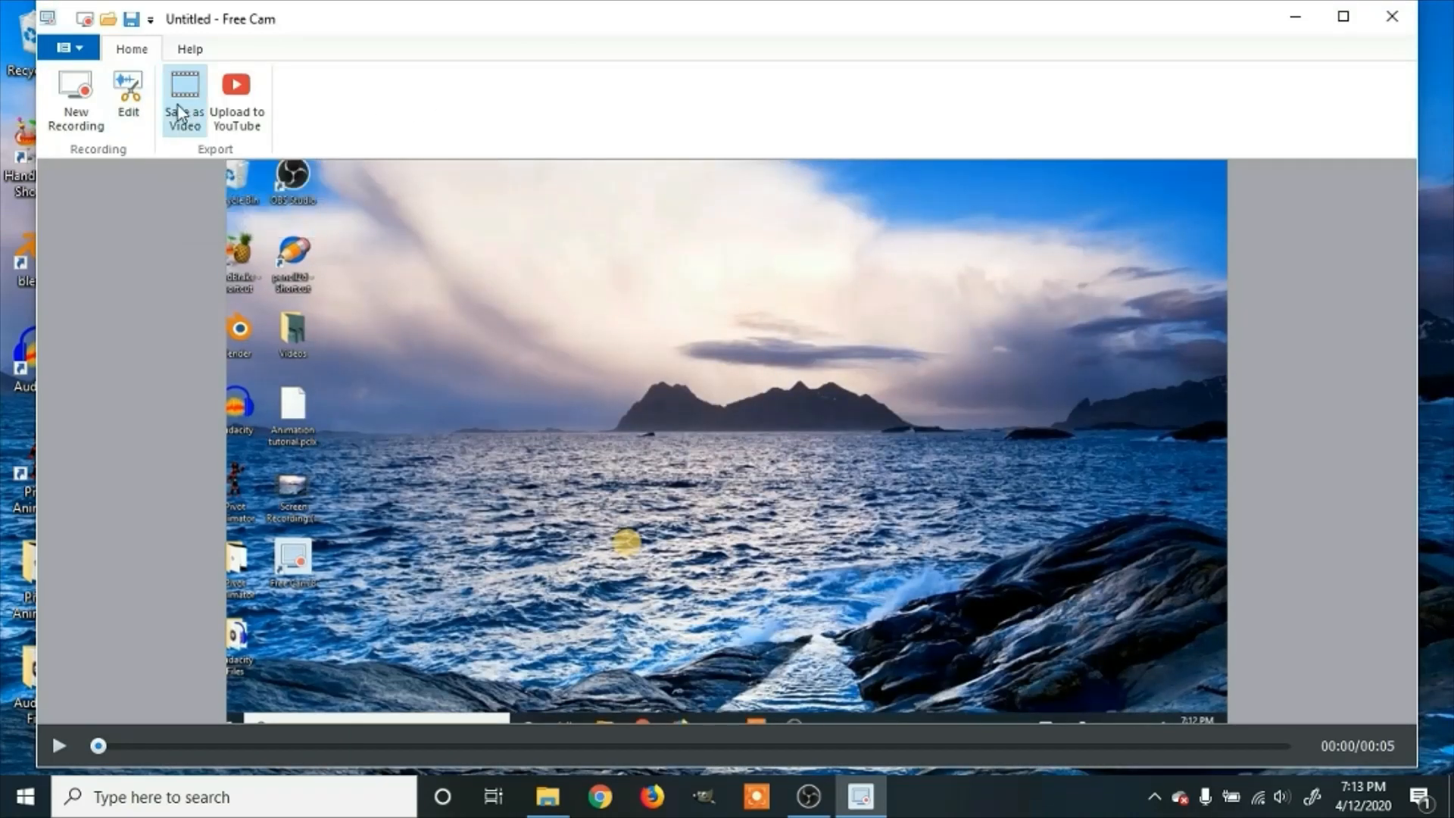
{"action": "mouse_move", "coordinate": [197, 109]}
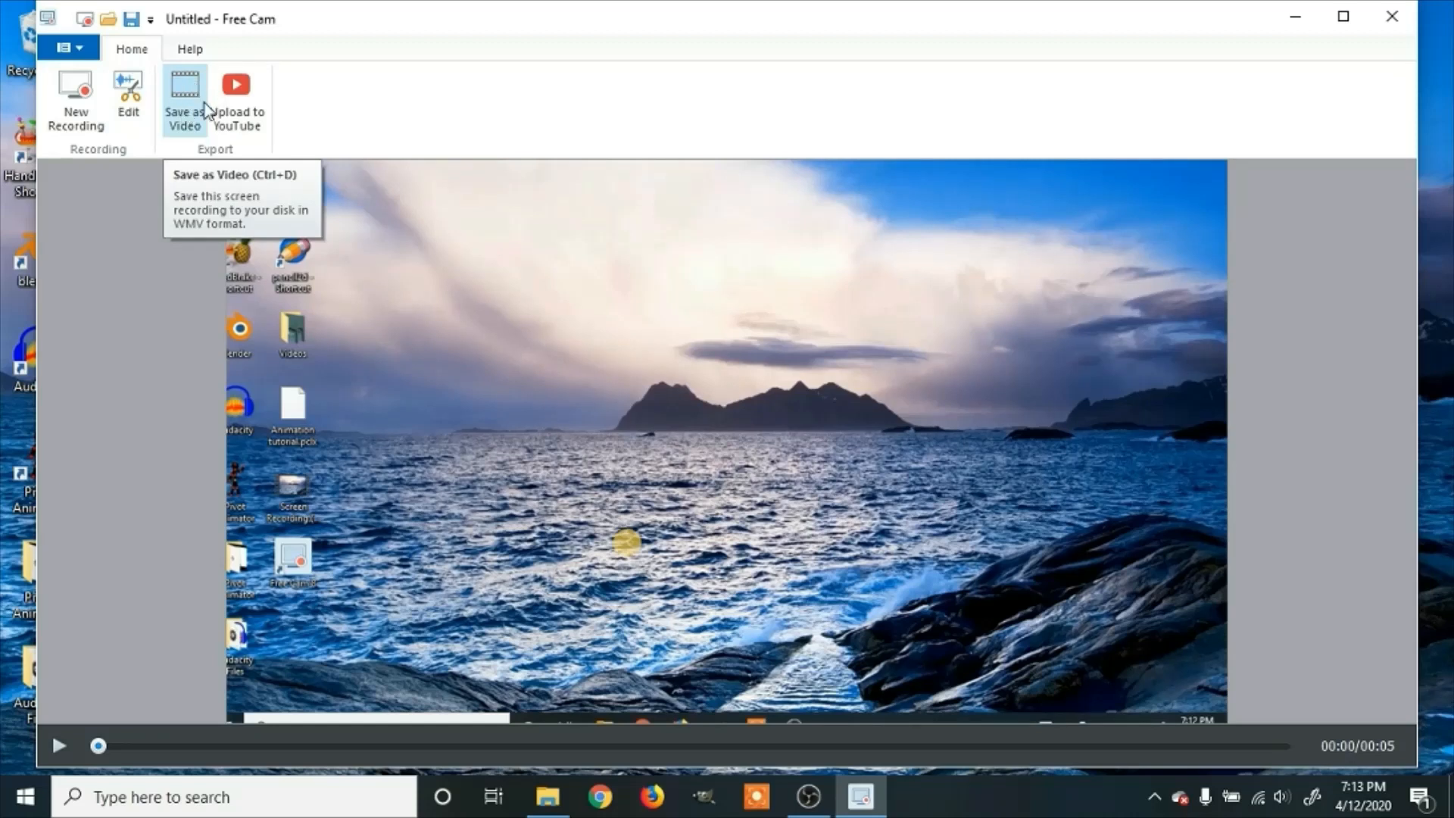
{"action": "mouse_move", "coordinate": [242, 96]}
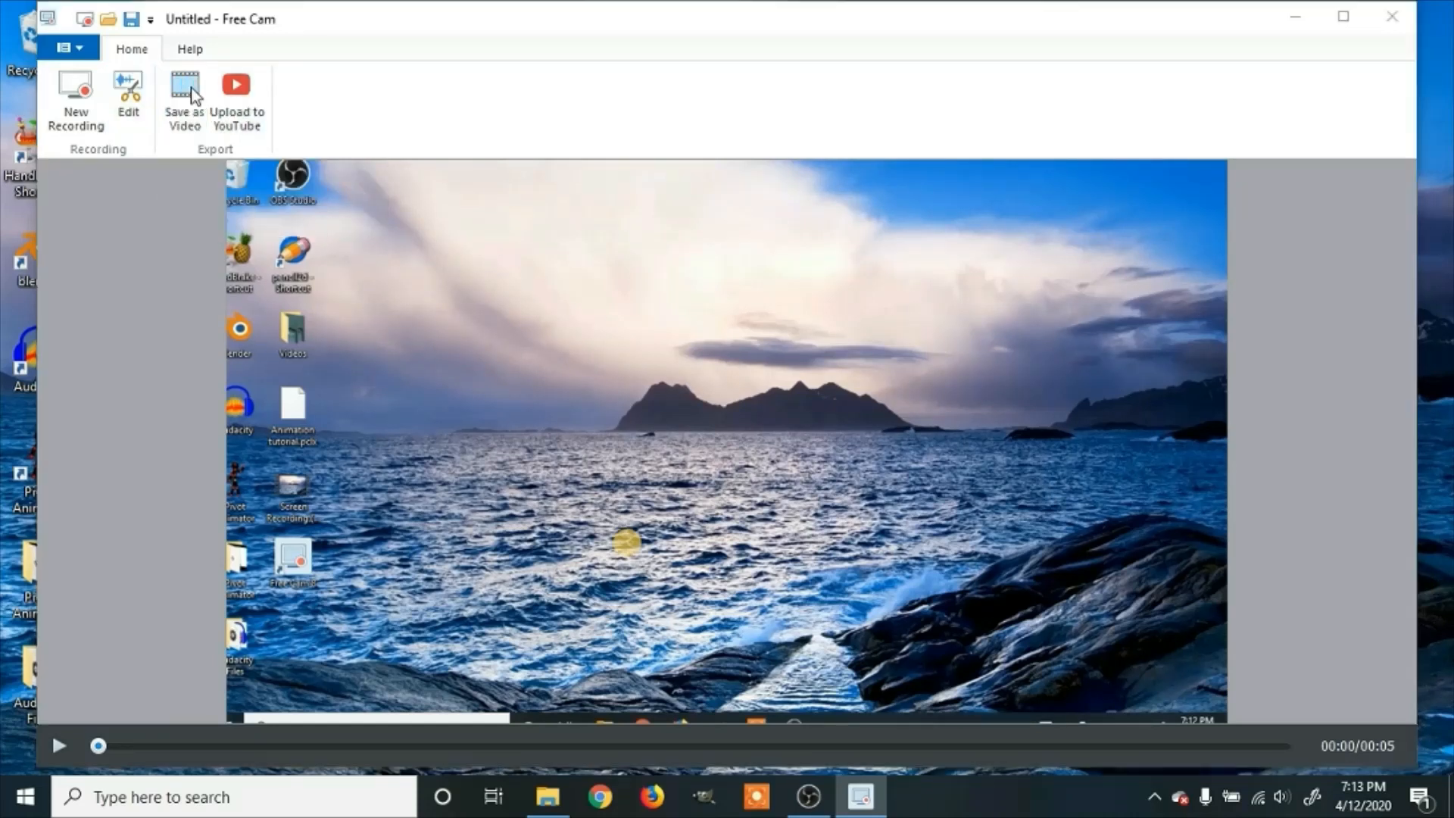
Export the recording as a WMV video named 'tutorial' on the Desktop.
{"action": "left_click", "coordinate": [184, 88]}
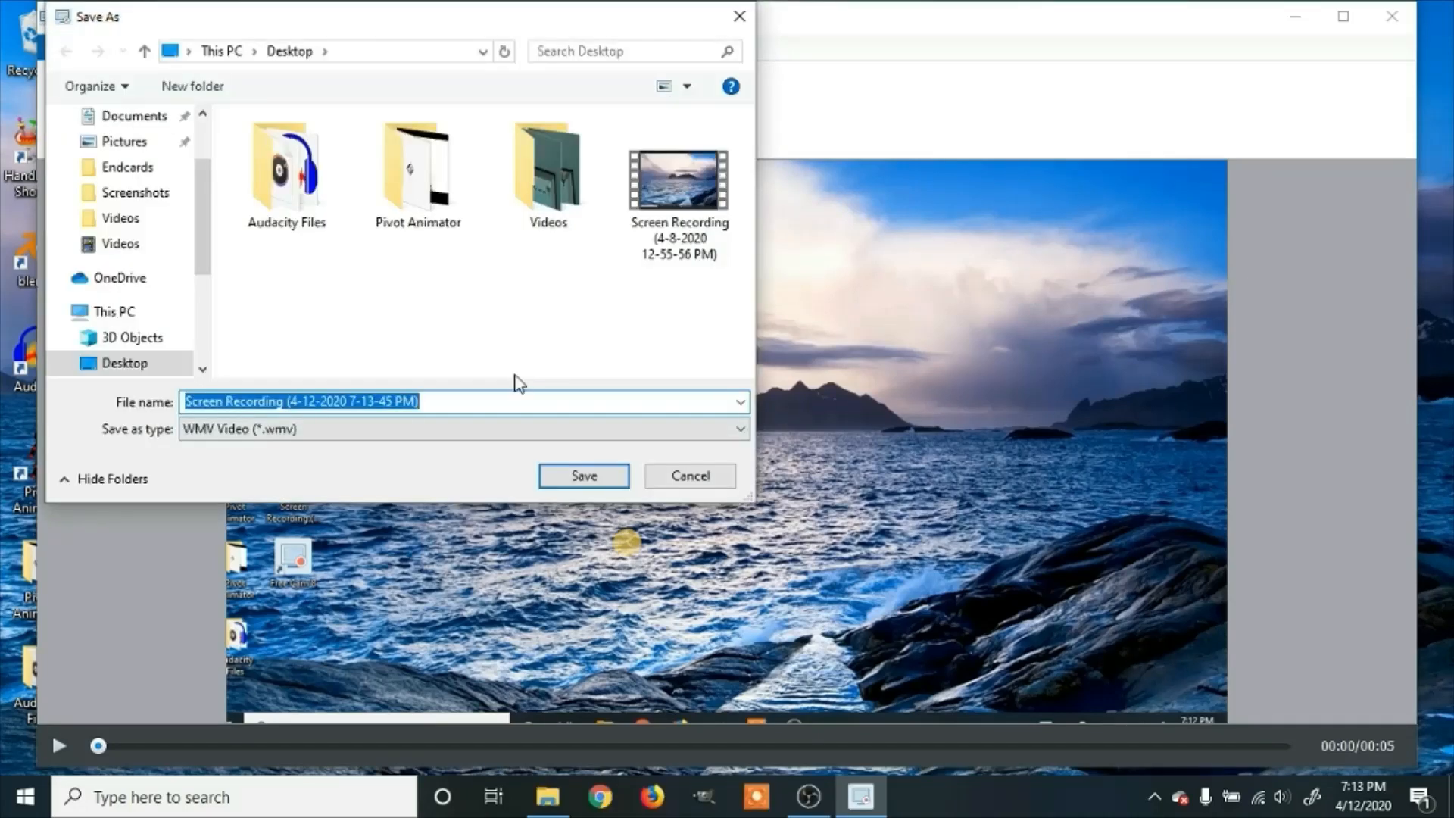
{"action": "mouse_move", "coordinate": [521, 400]}
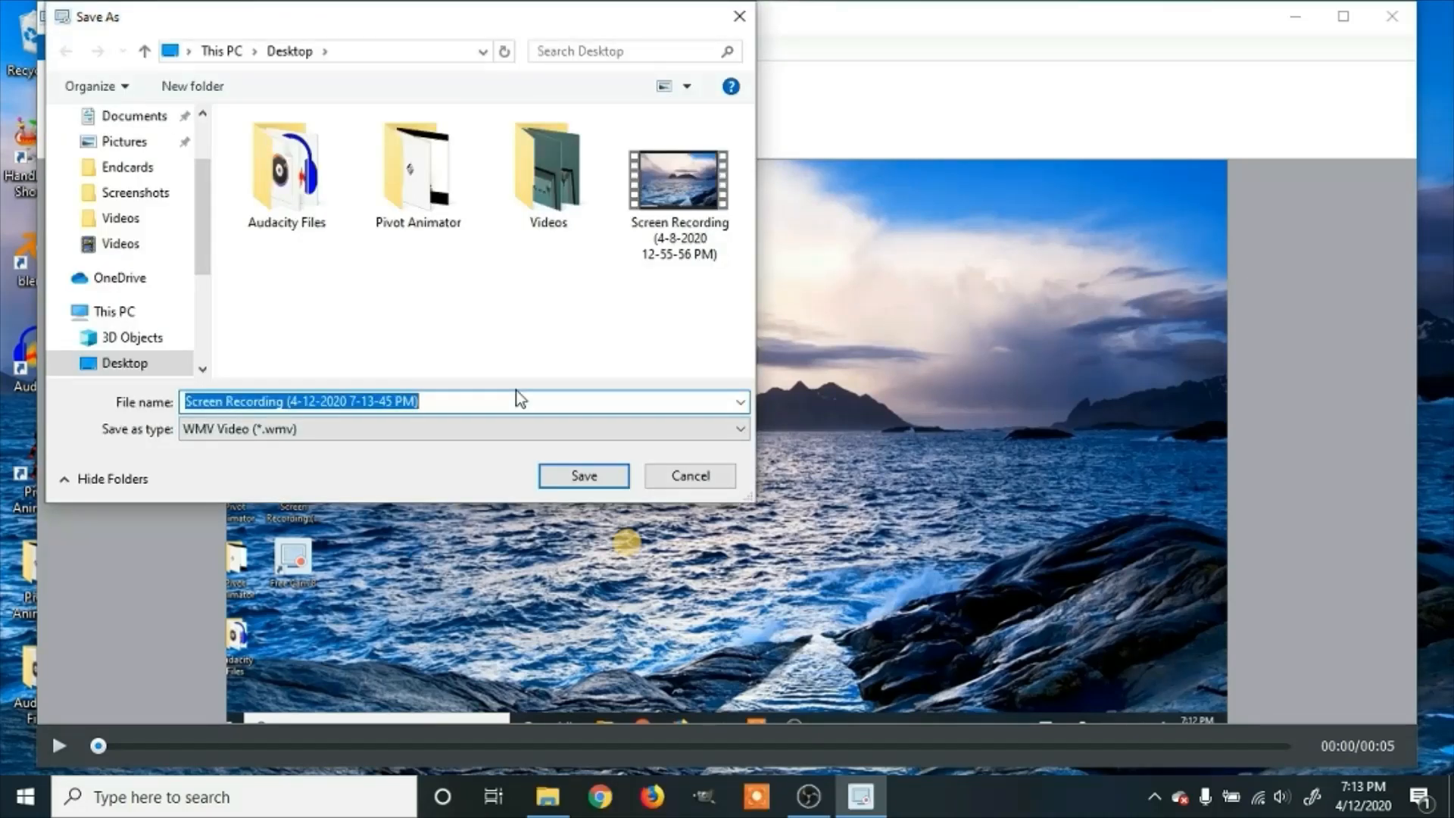
{"action": "type", "text": "tutorial"}
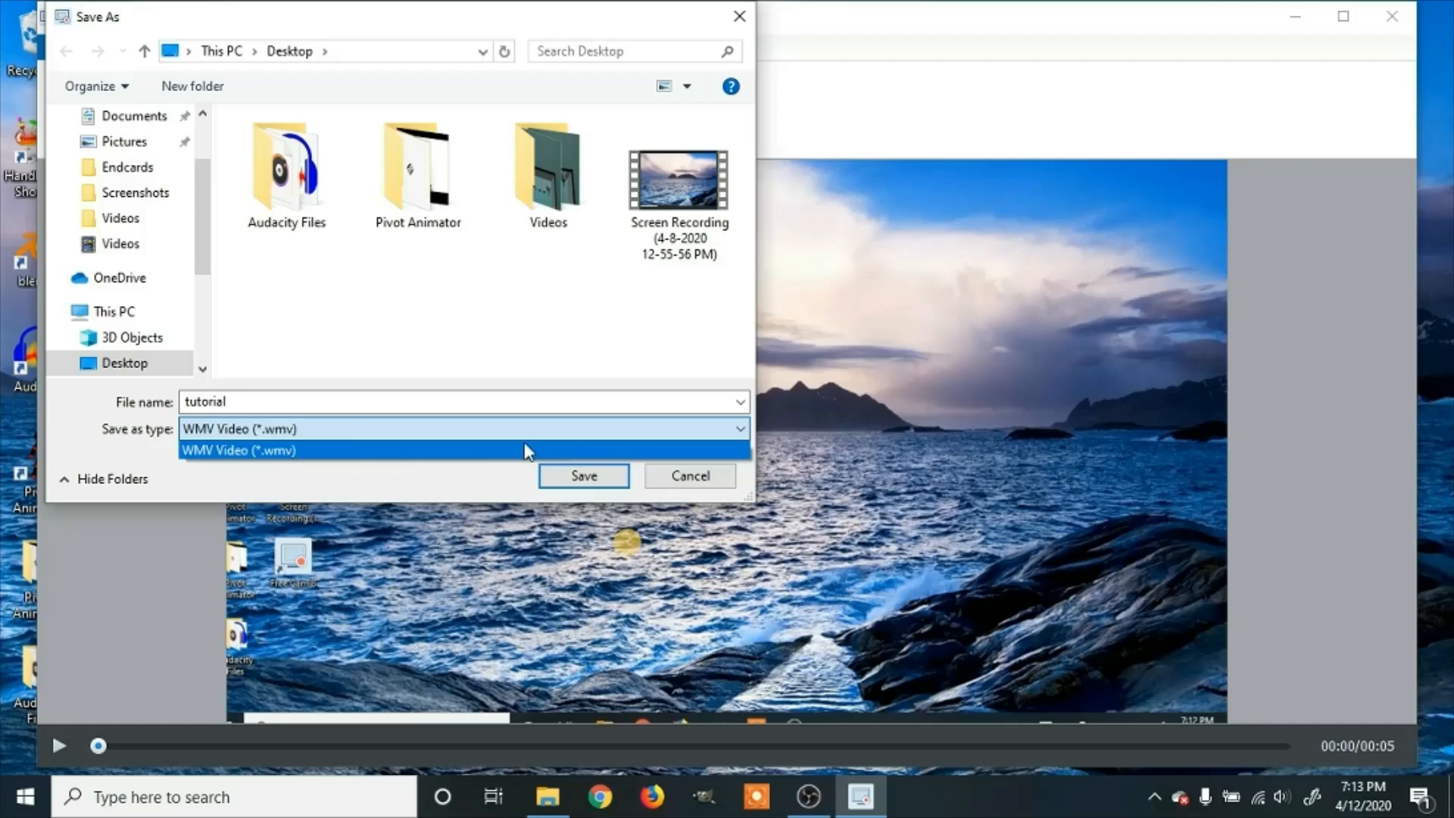
{"action": "mouse_move", "coordinate": [515, 427]}
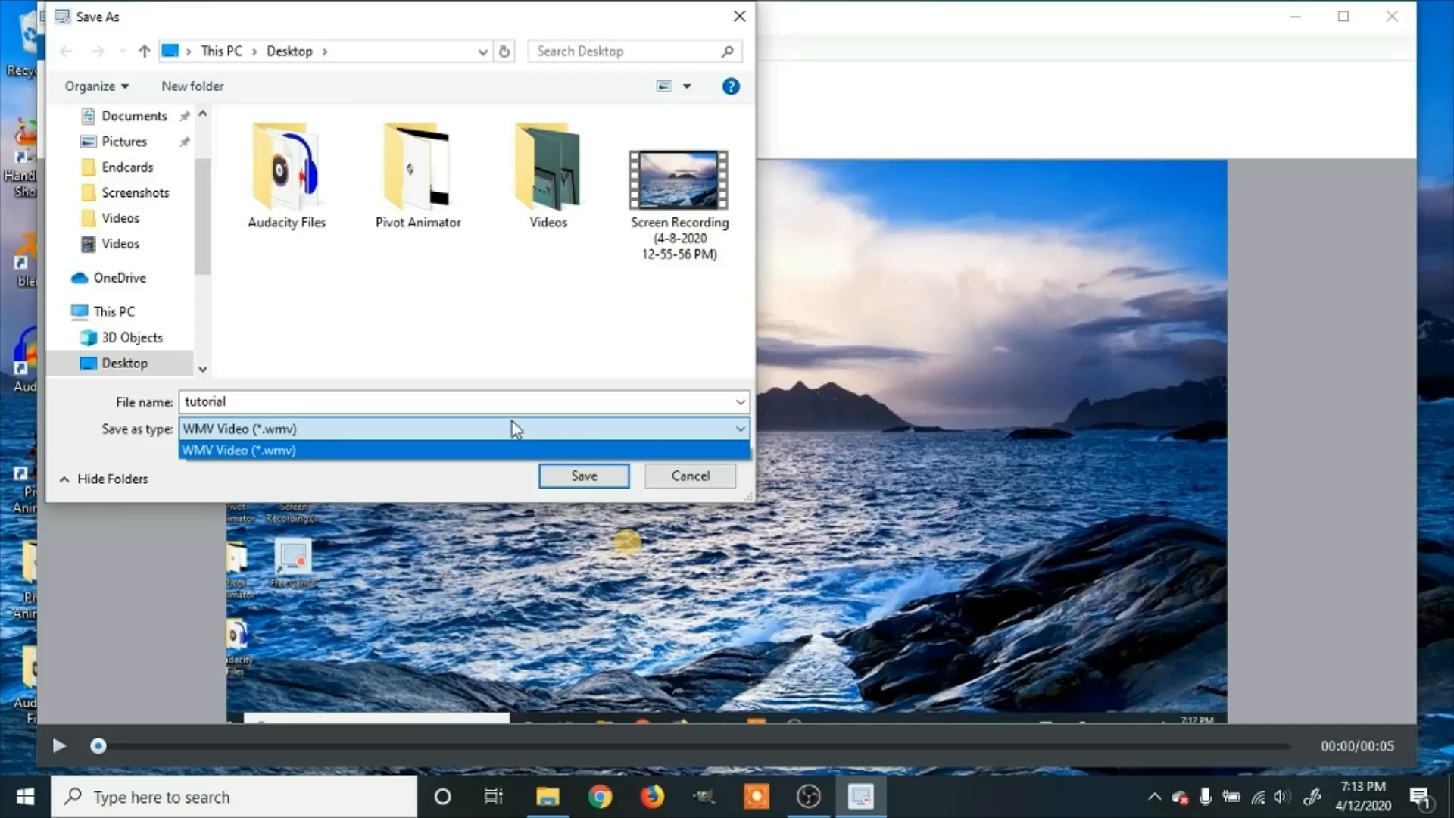
{"action": "mouse_move", "coordinate": [558, 454]}
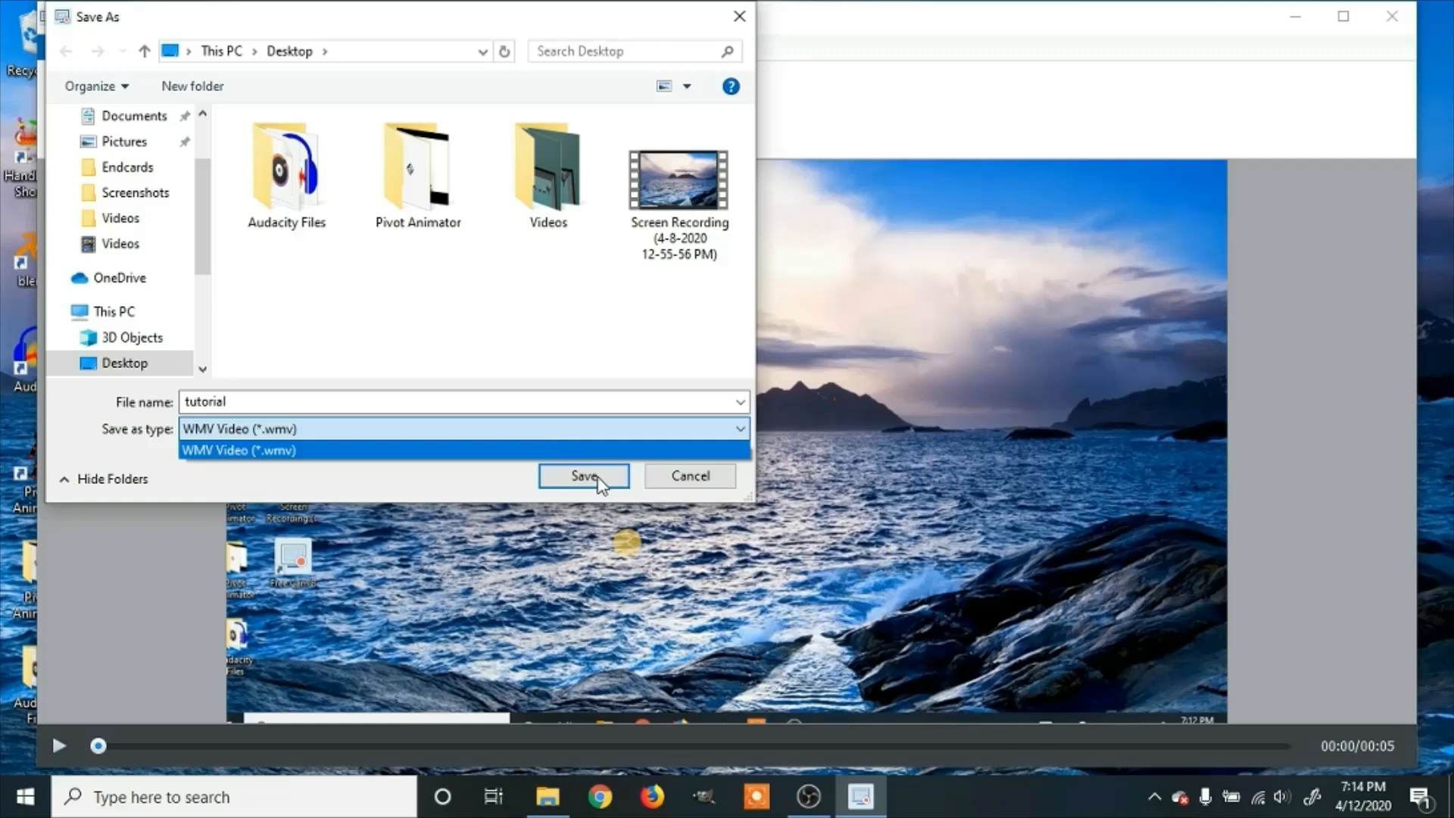
{"action": "left_click", "coordinate": [583, 475]}
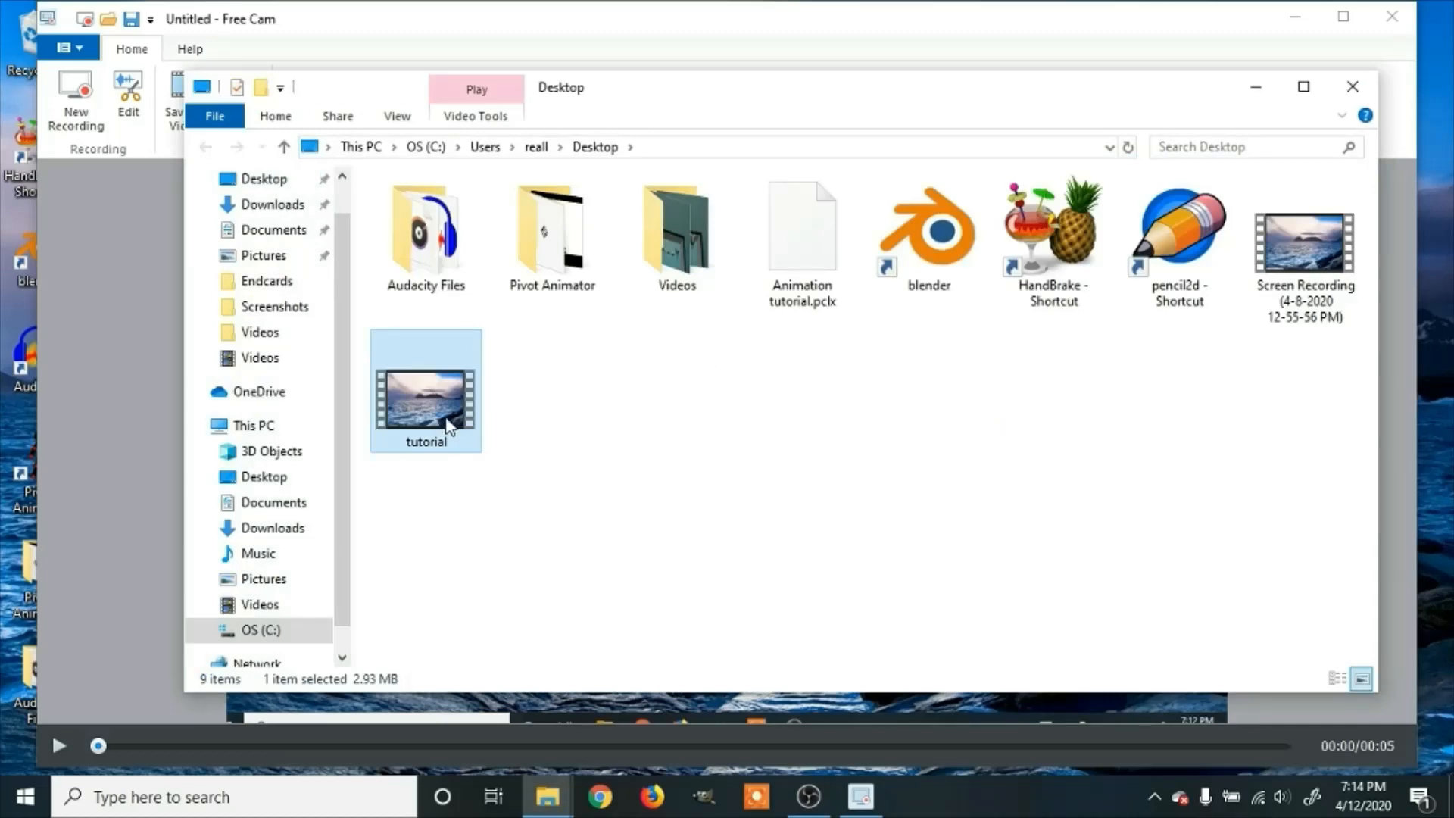
{"action": "mouse_move", "coordinate": [442, 407]}
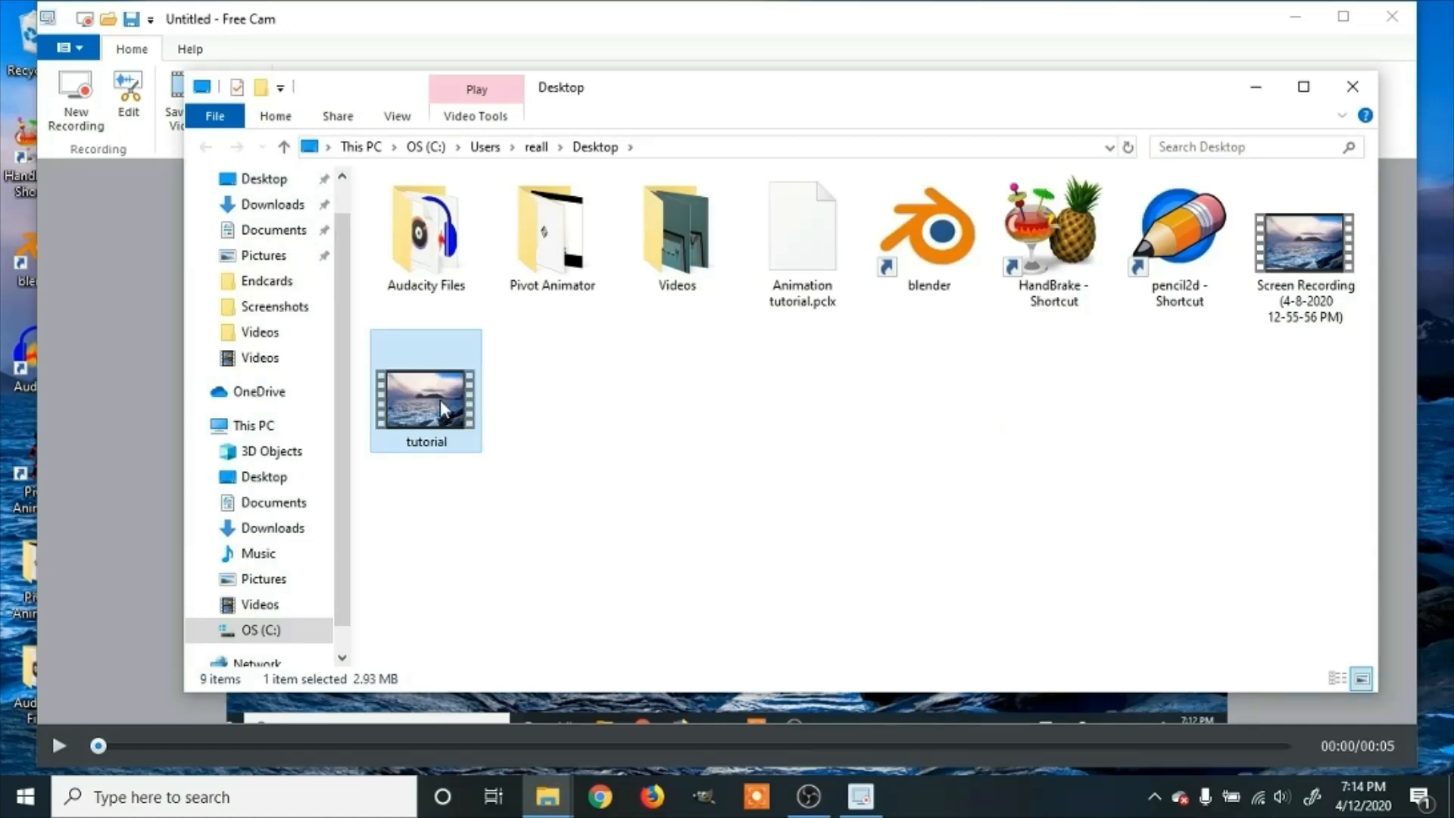
Play the tutorial video from the Desktop folder, then close the player back to the folder.
{"action": "double_click", "coordinate": [426, 397]}
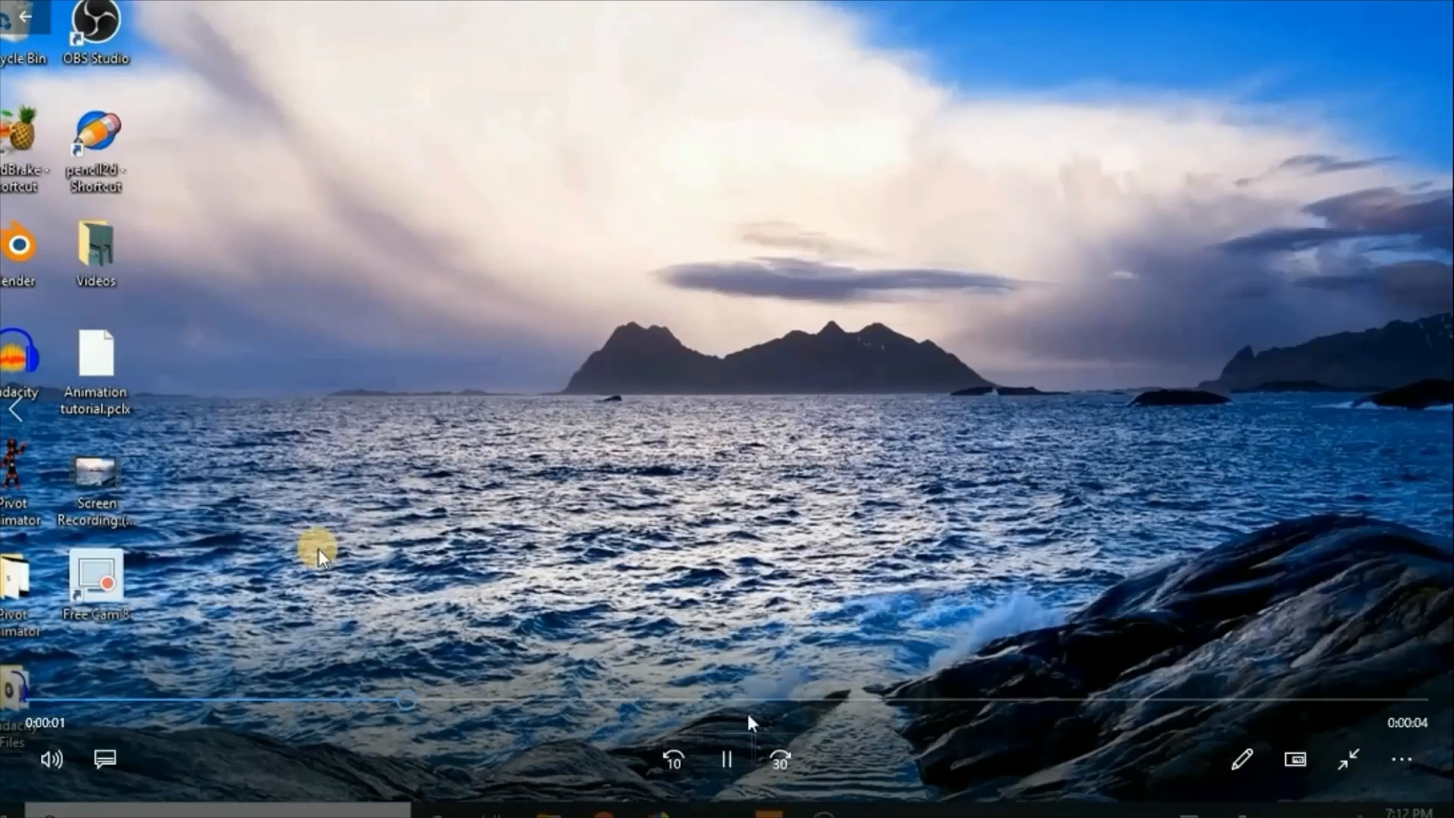
{"action": "left_click", "coordinate": [1347, 758]}
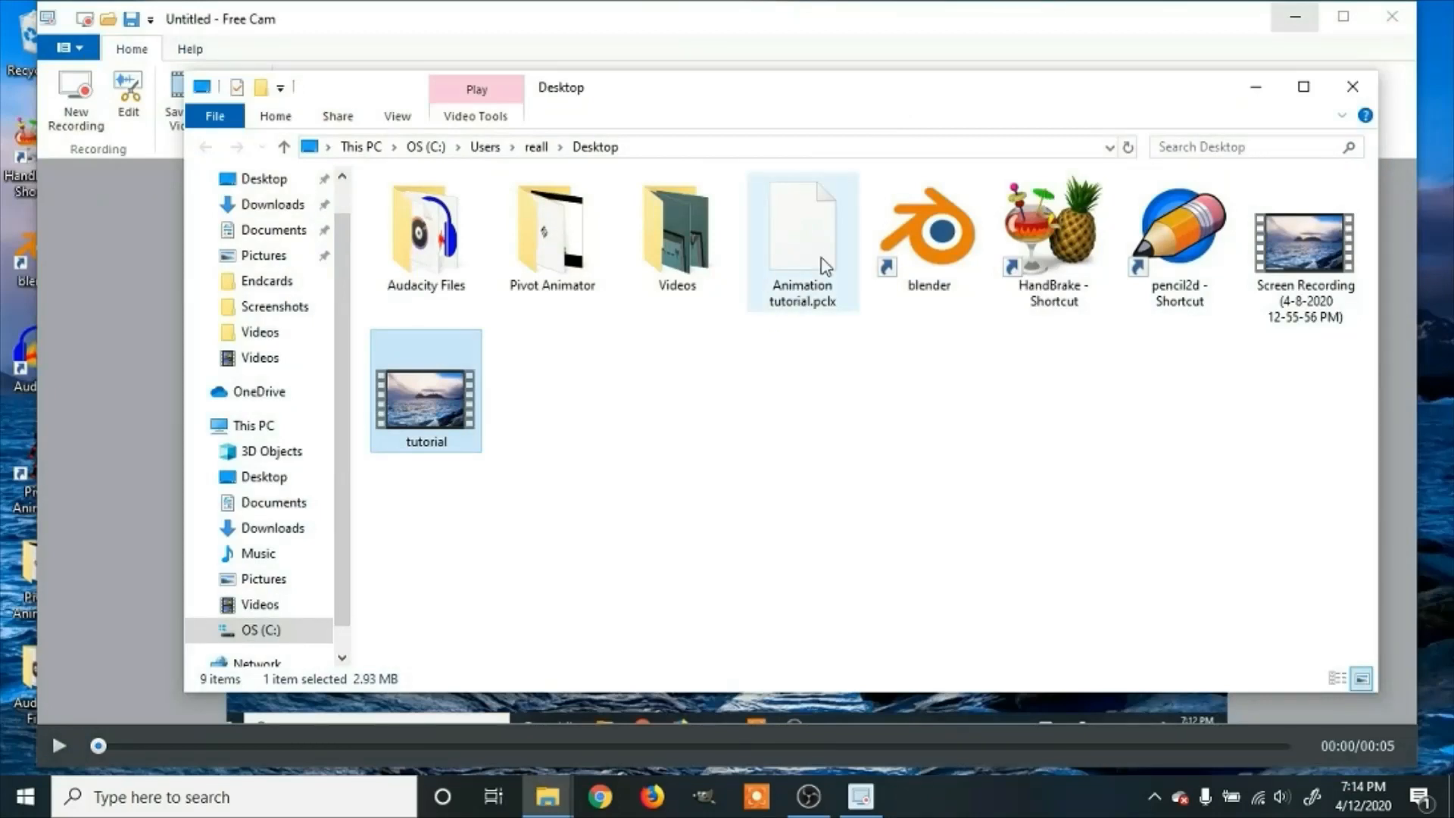
{"action": "mouse_move", "coordinate": [839, 242]}
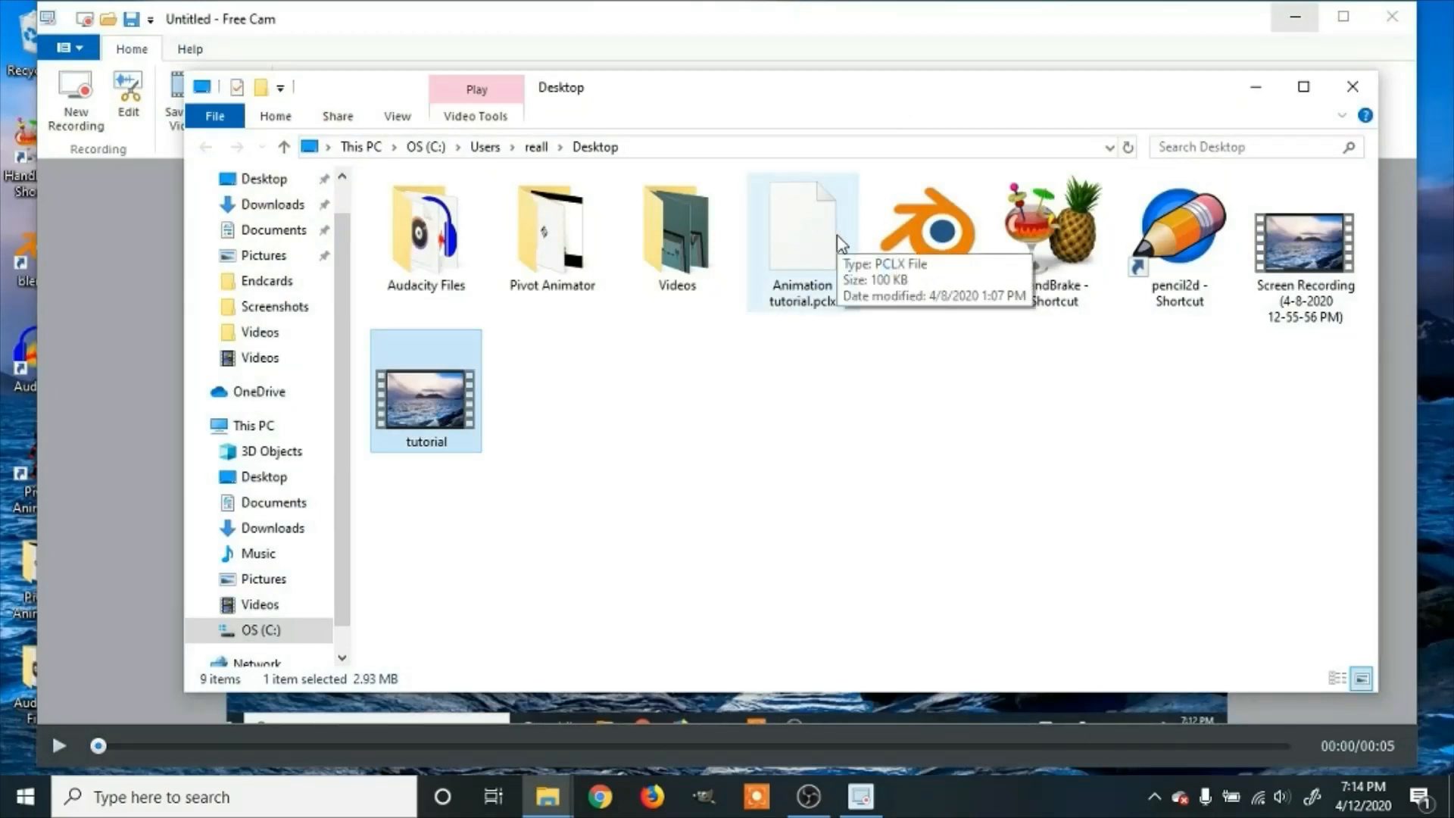